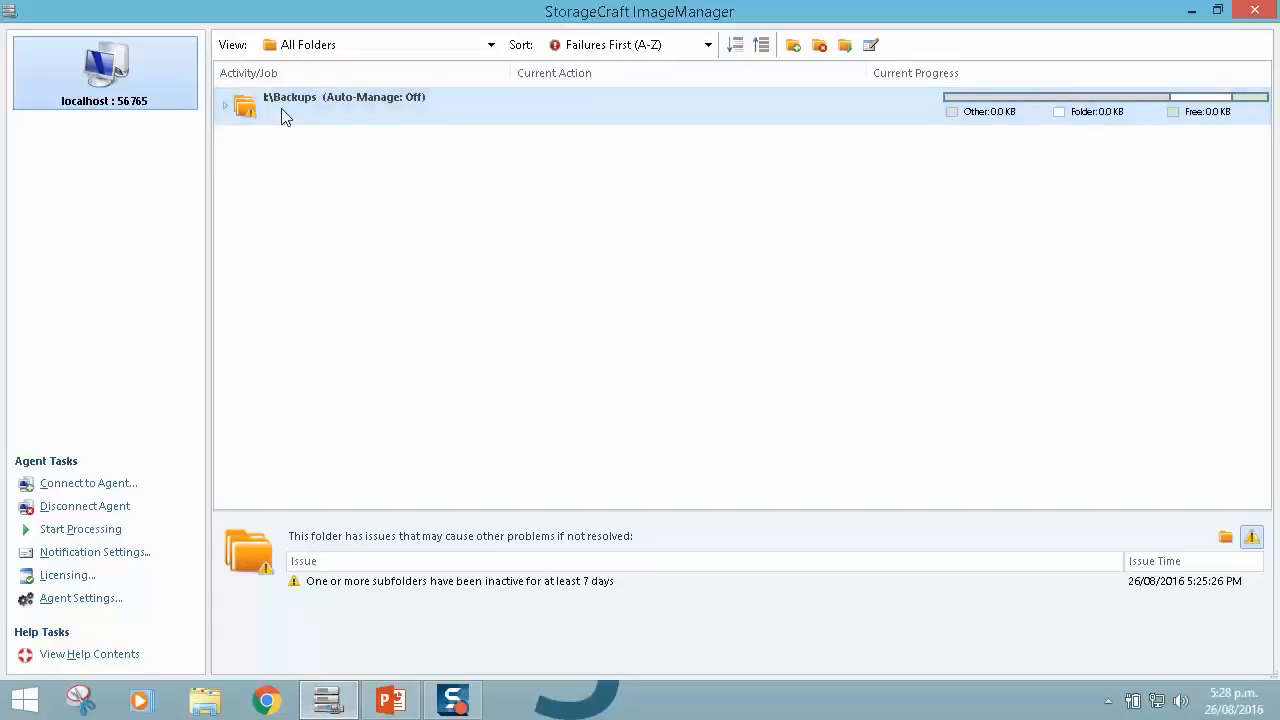
{"action": "mouse_move", "coordinate": [432, 122]}
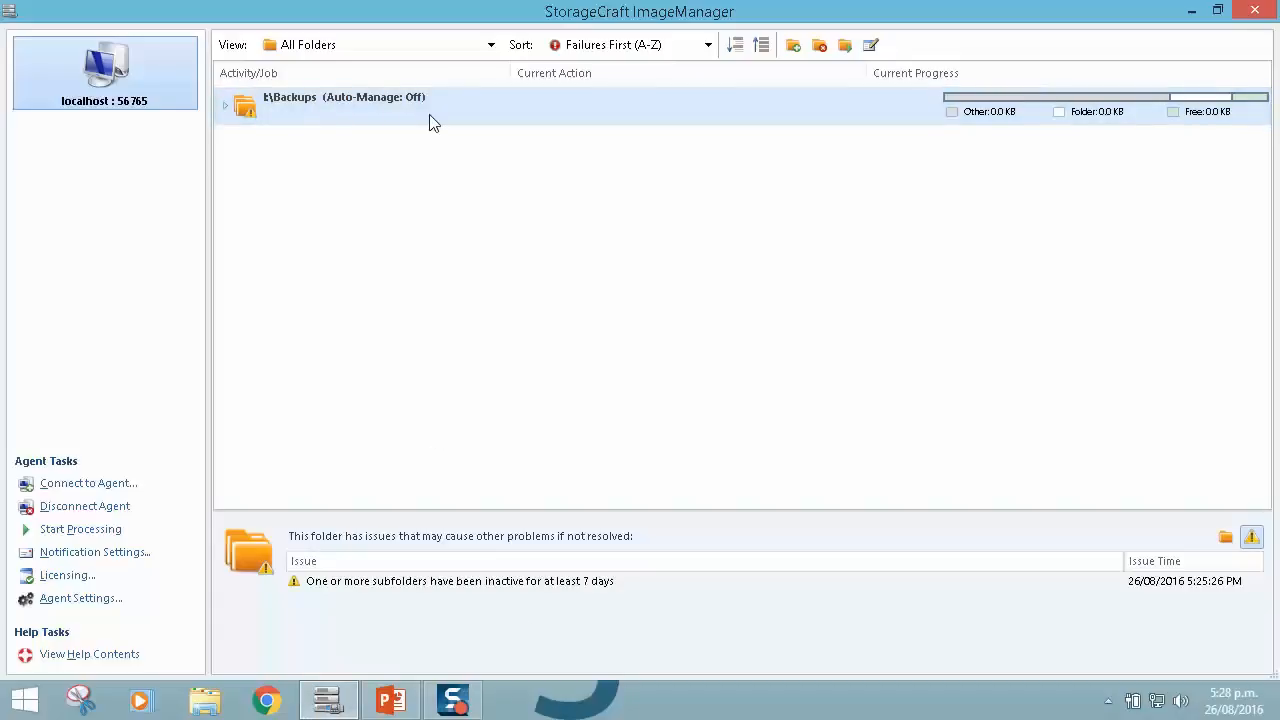
- Expand t:\Backups to list its subfolders and view the folder's properties
{"action": "left_click", "coordinate": [226, 108]}
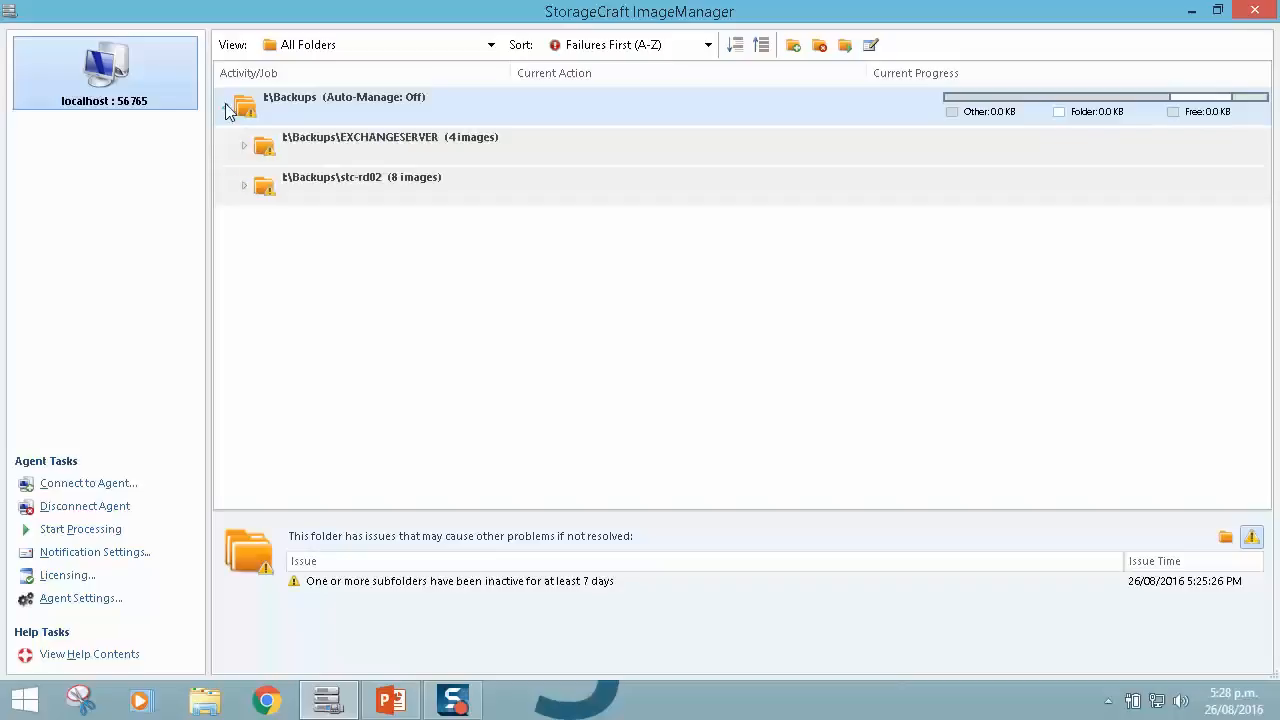
{"action": "left_click", "coordinate": [228, 104]}
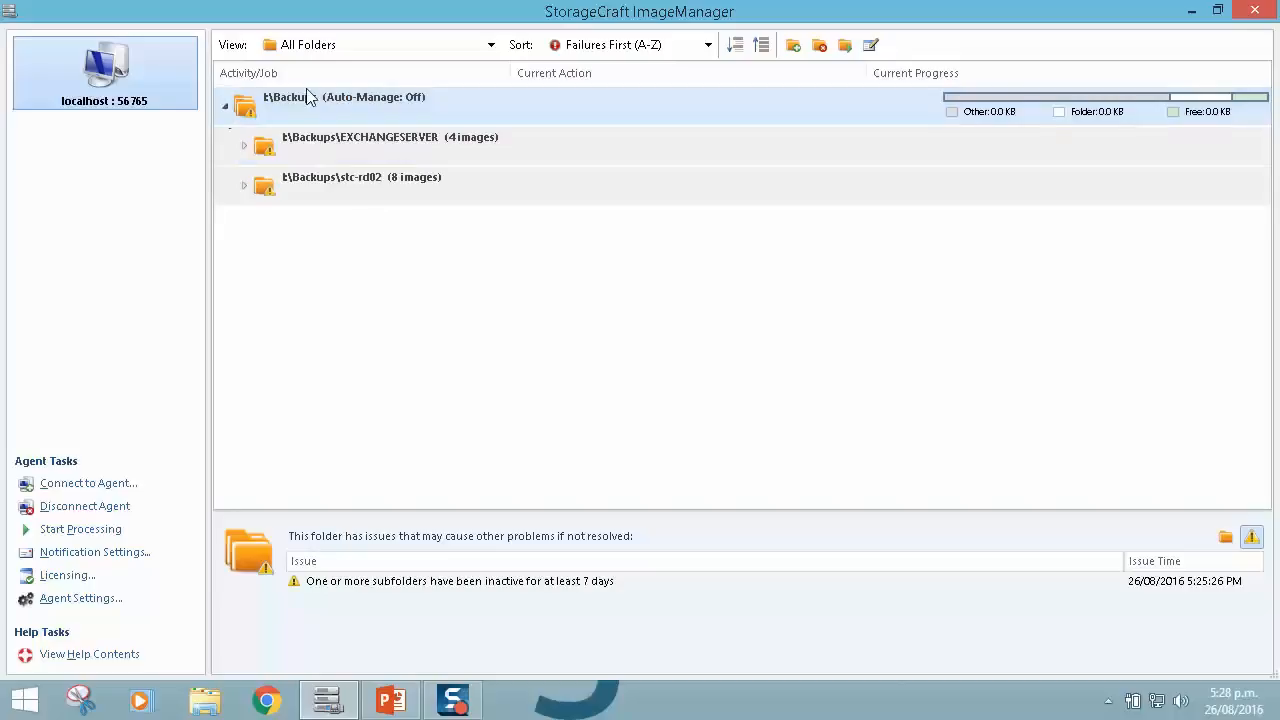
{"action": "mouse_move", "coordinate": [320, 96]}
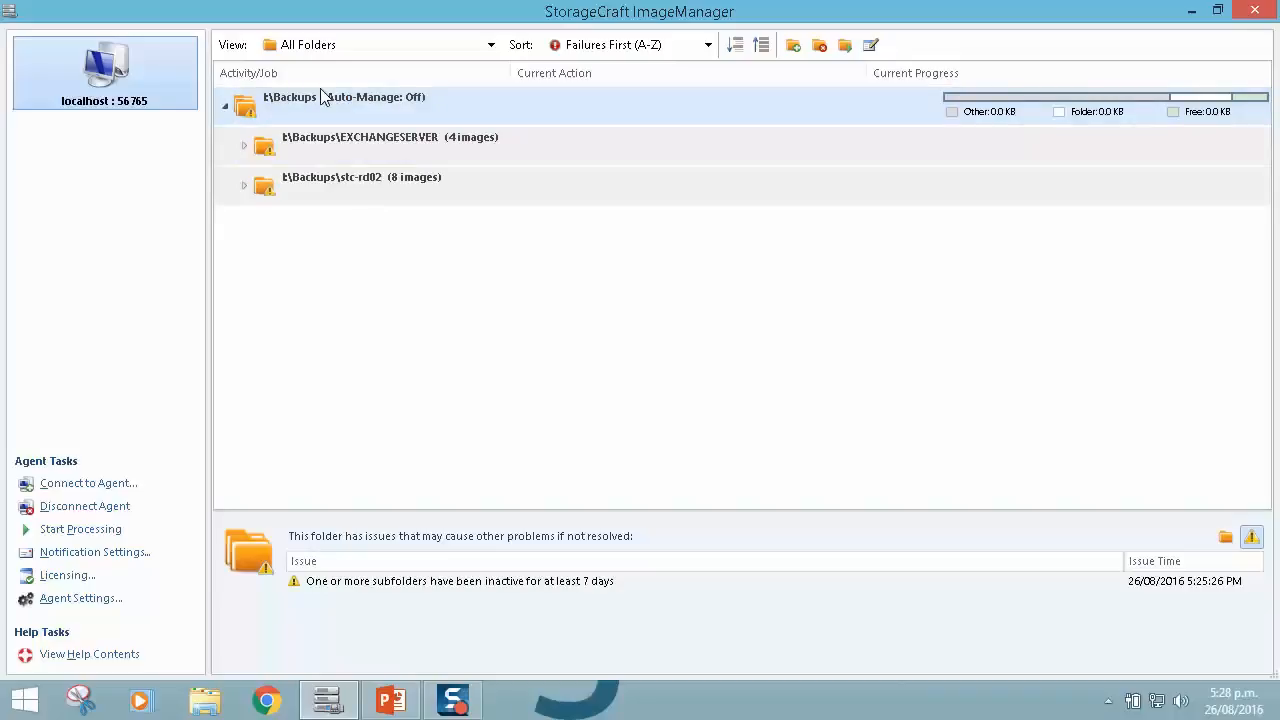
{"action": "mouse_move", "coordinate": [406, 110]}
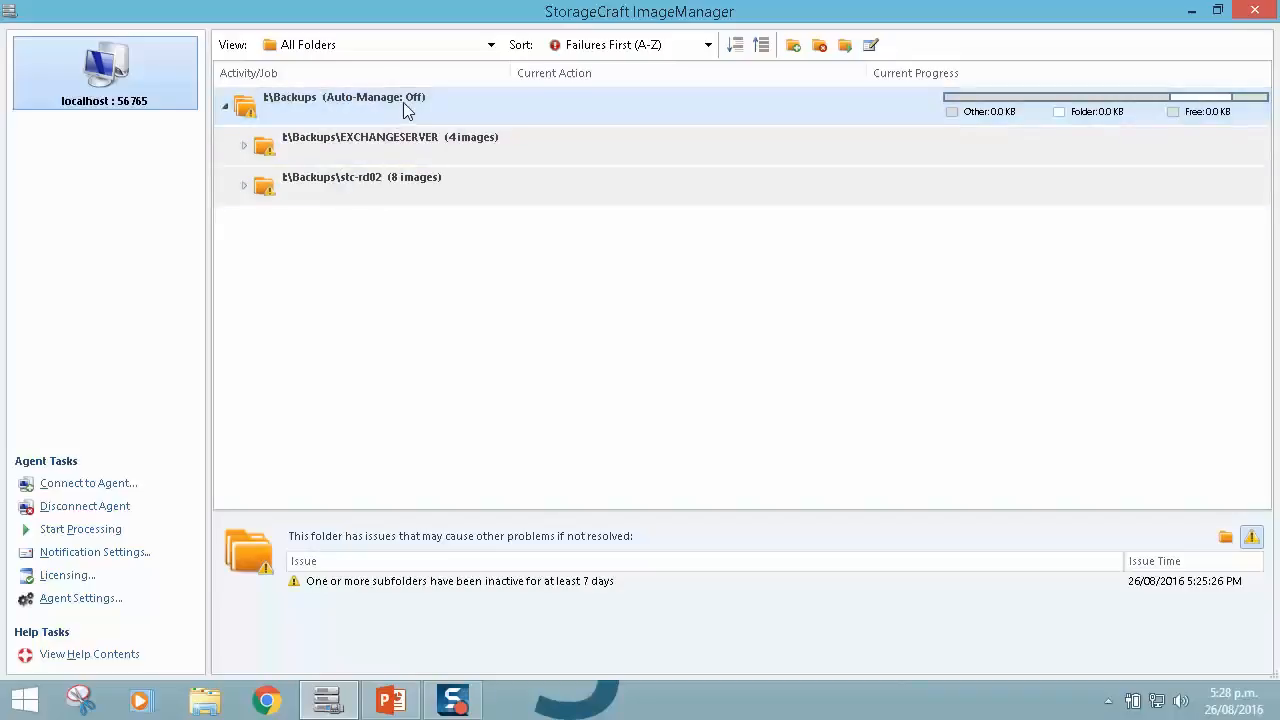
{"action": "right_click", "coordinate": [344, 96]}
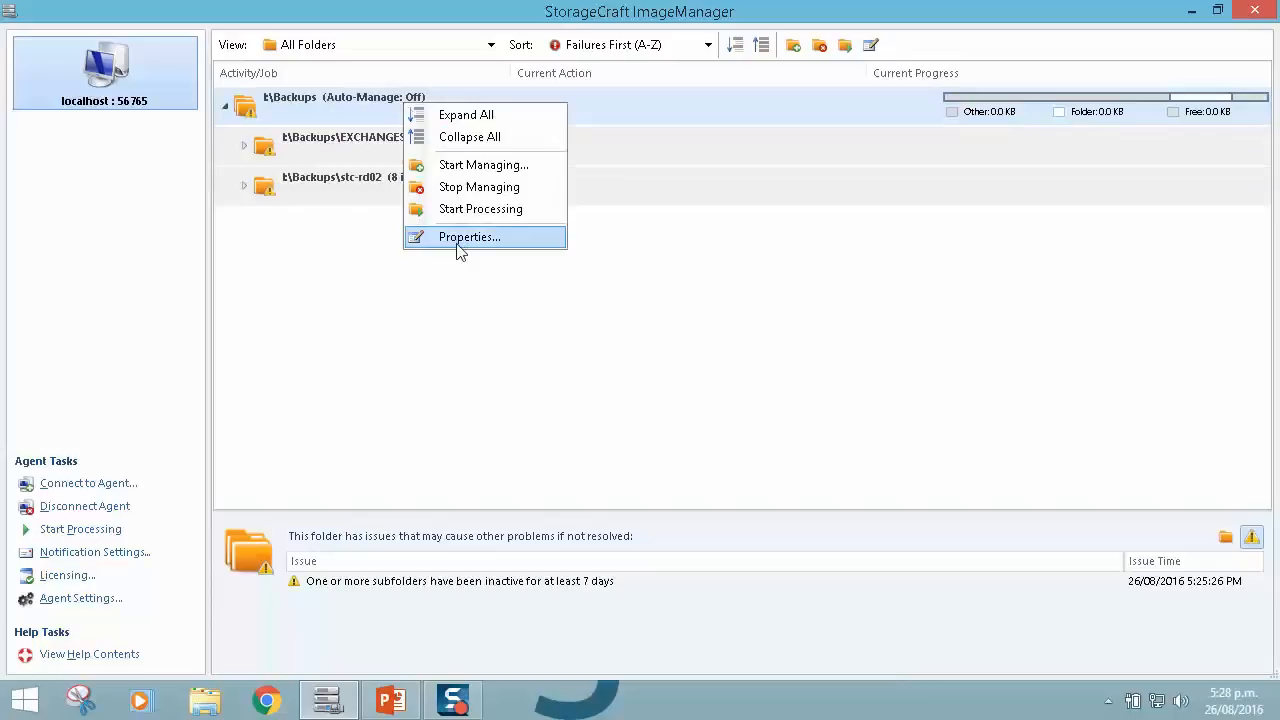
{"action": "left_click", "coordinate": [468, 236]}
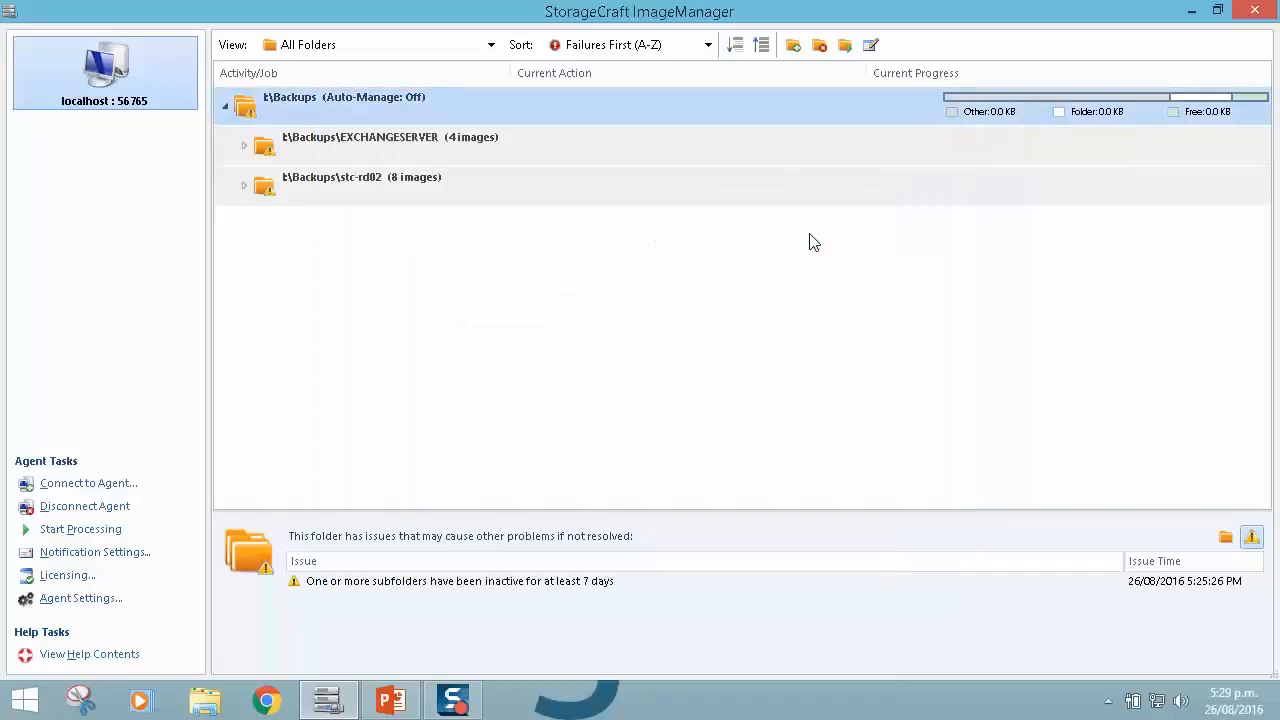
{"action": "left_click", "coordinate": [224, 108]}
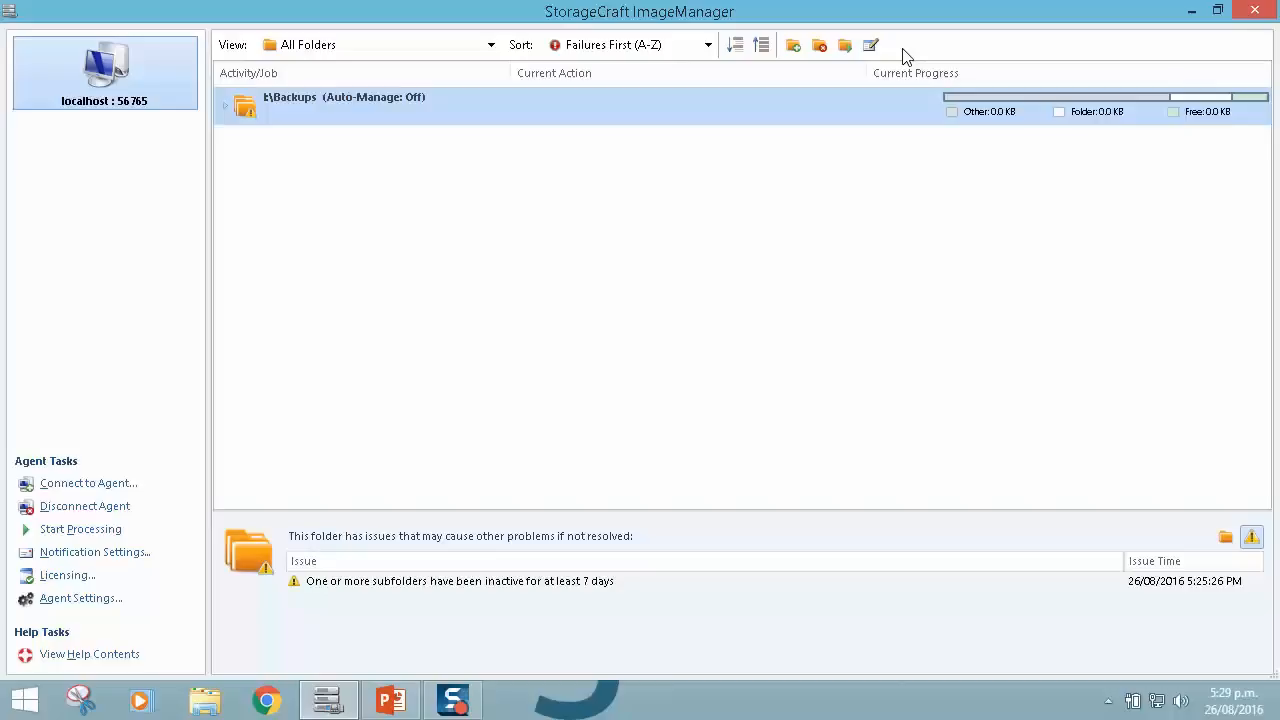
{"action": "left_click", "coordinate": [488, 44]}
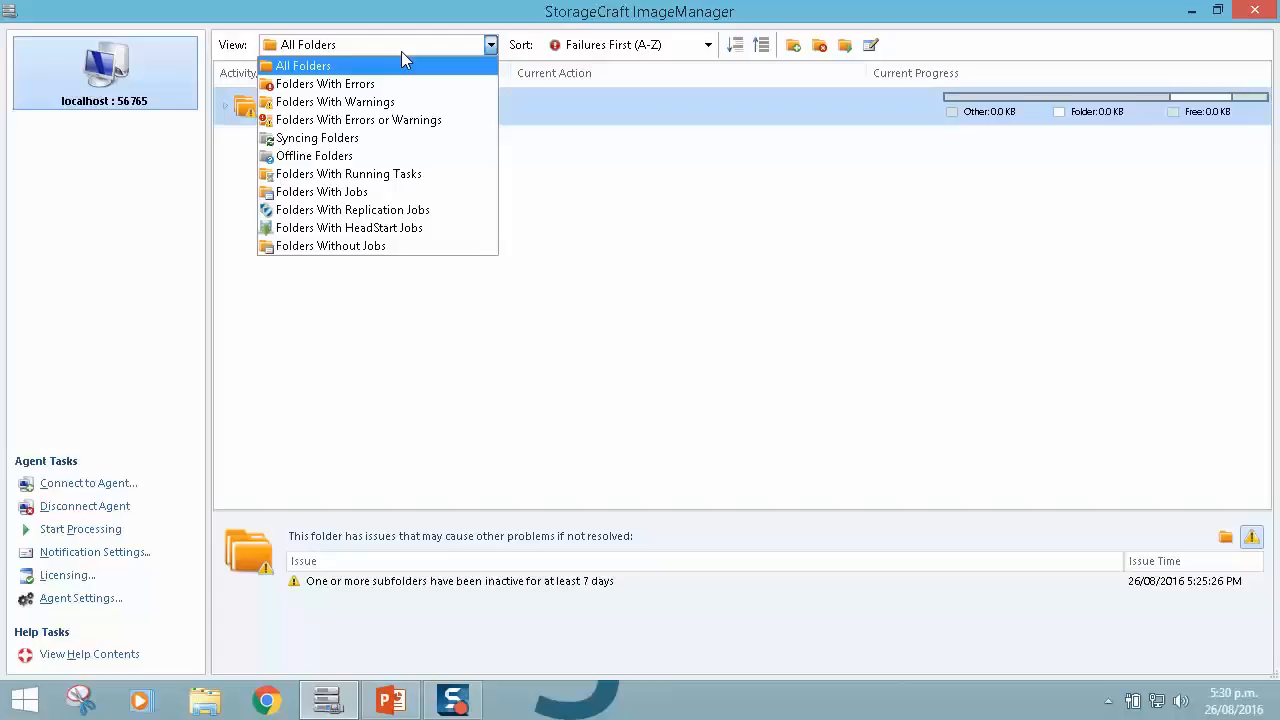
{"action": "left_click", "coordinate": [336, 100]}
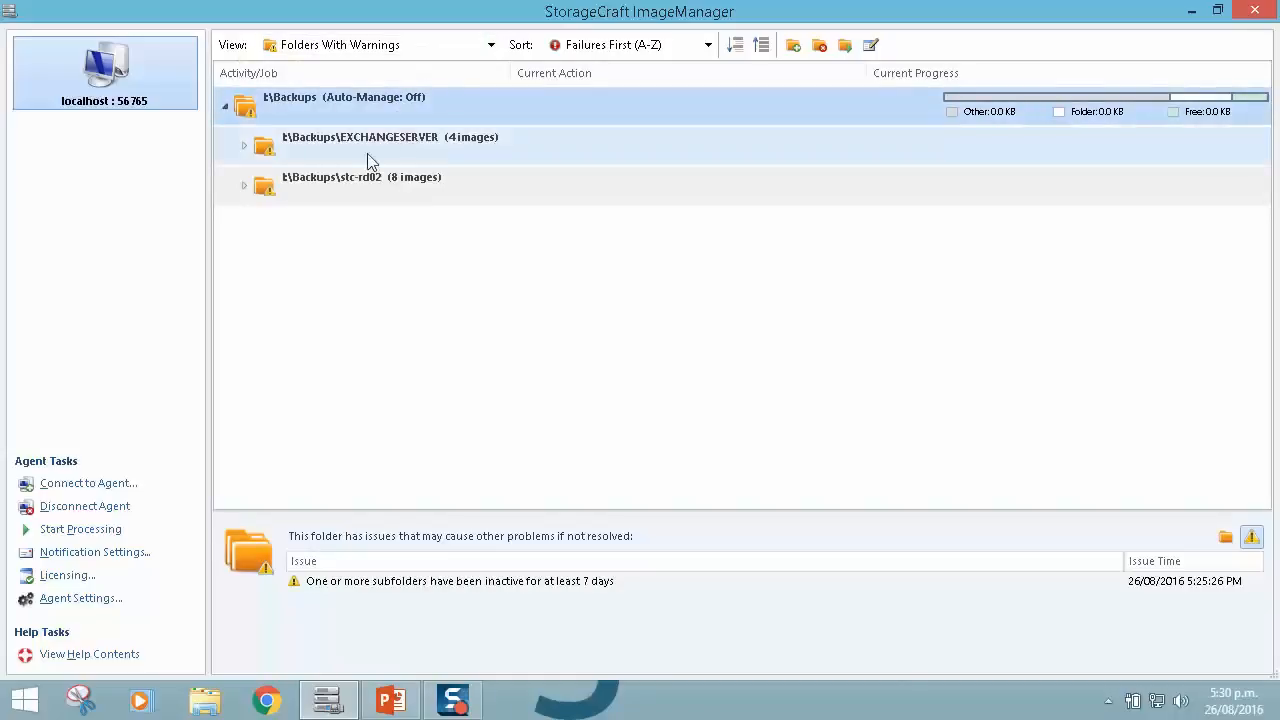
{"action": "left_click", "coordinate": [388, 136]}
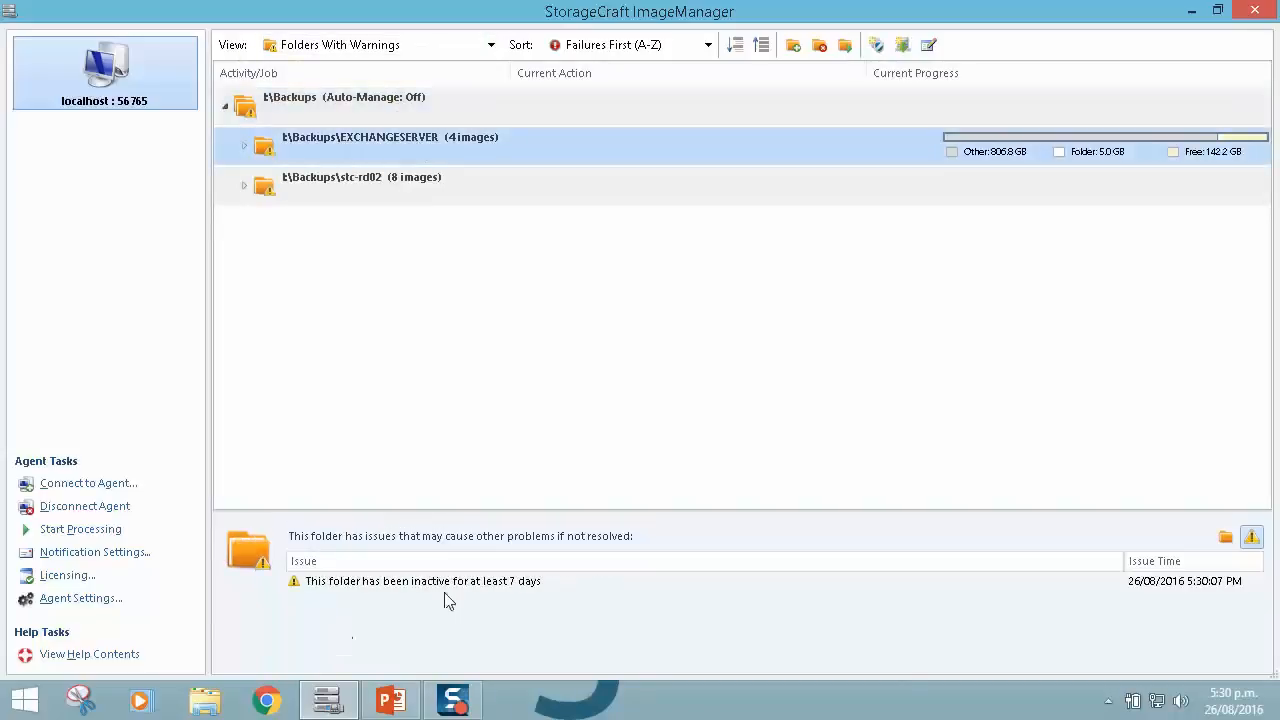
{"action": "left_click", "coordinate": [488, 44]}
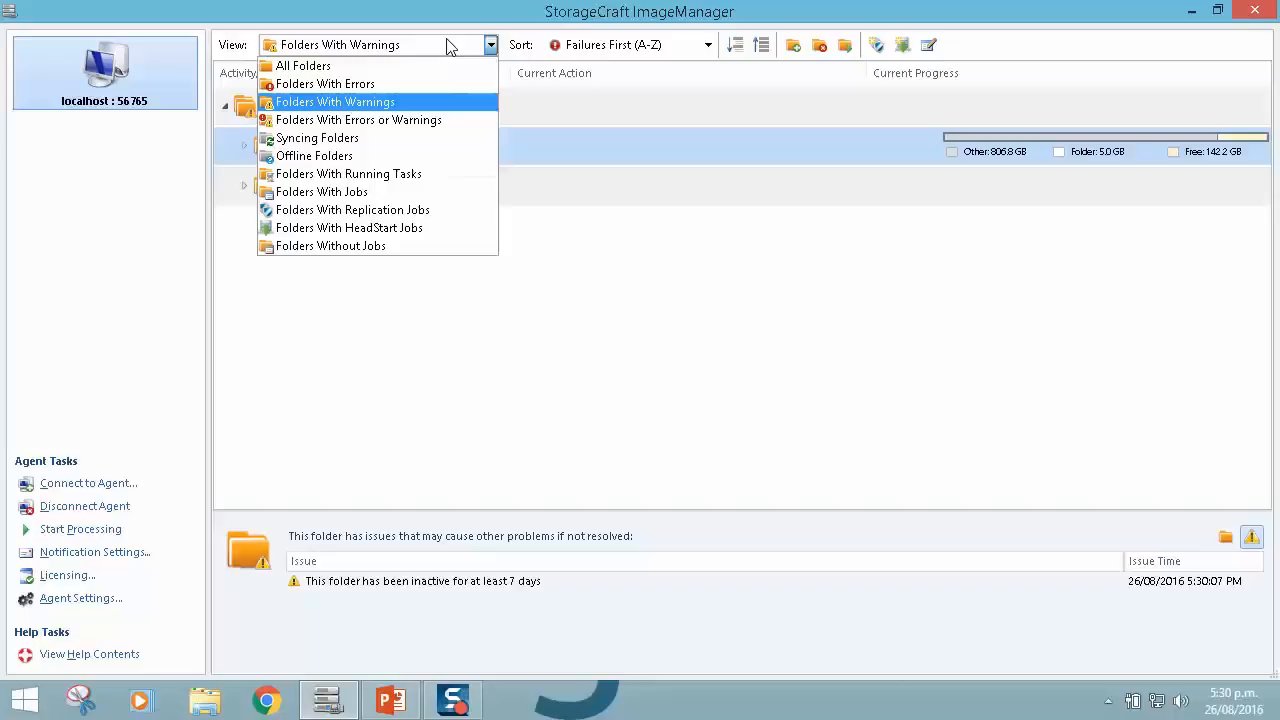
{"action": "left_click", "coordinate": [324, 84]}
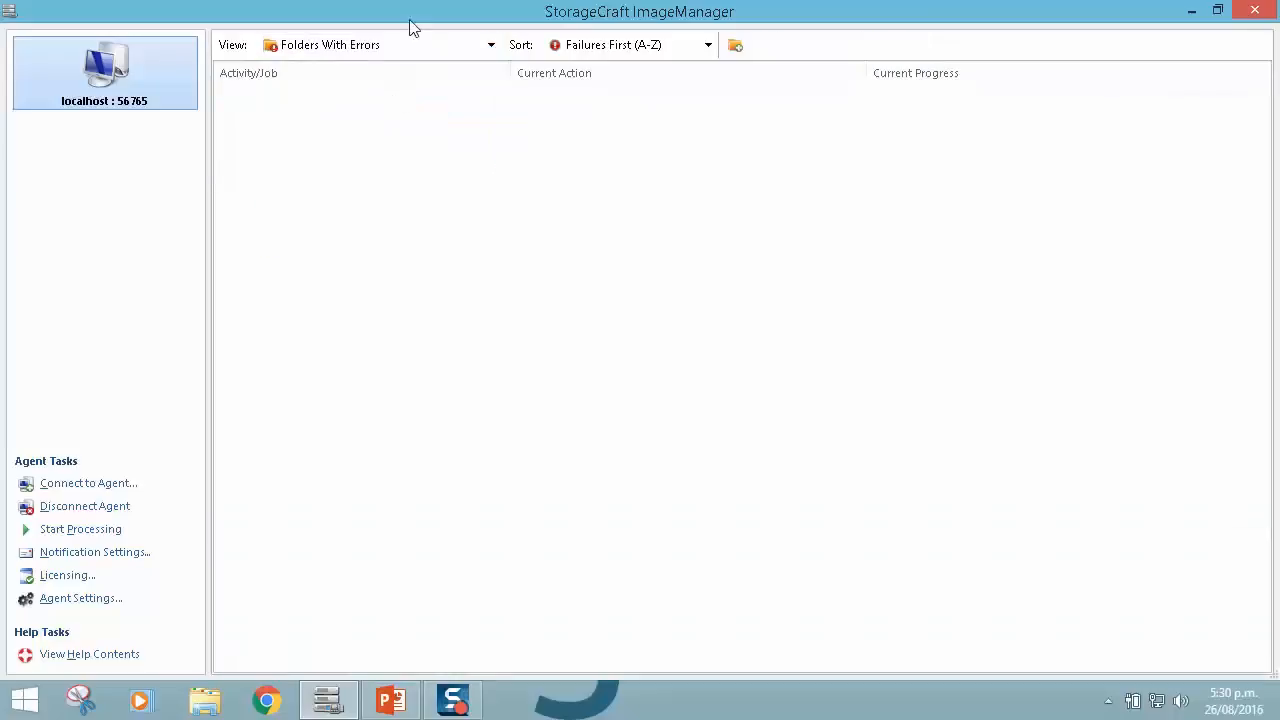
{"action": "left_click", "coordinate": [488, 44]}
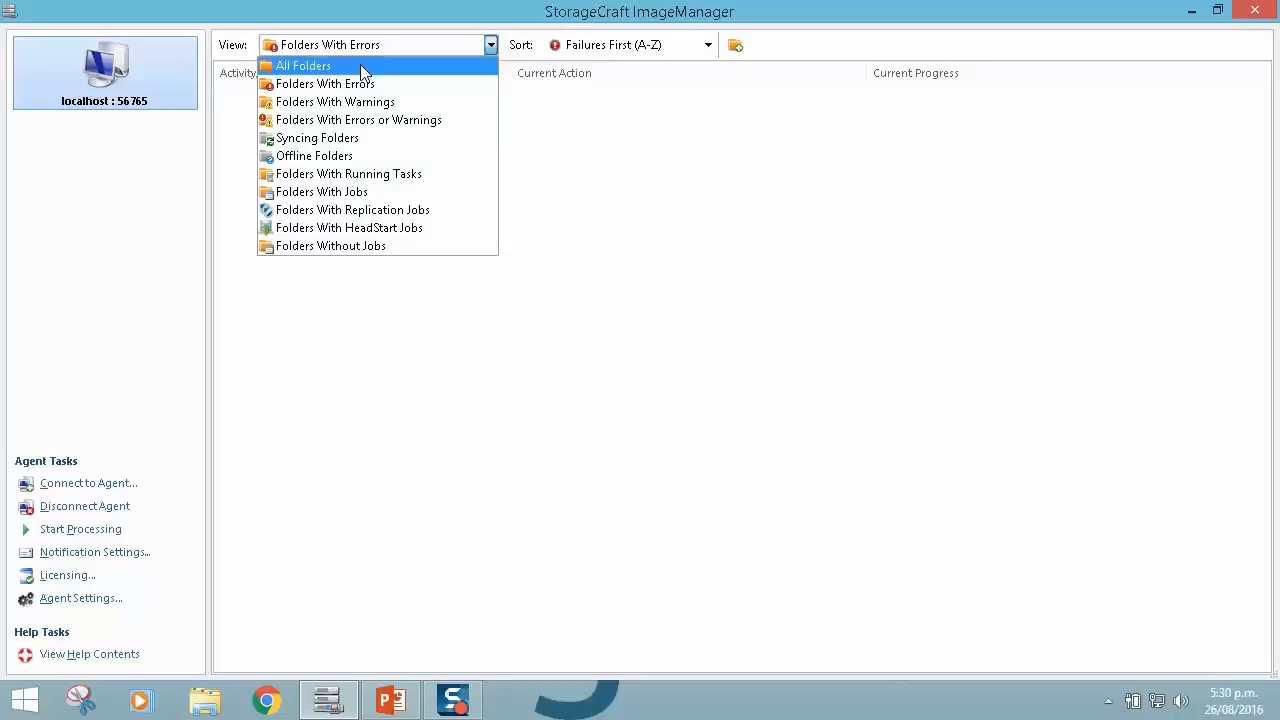
{"action": "left_click", "coordinate": [304, 64]}
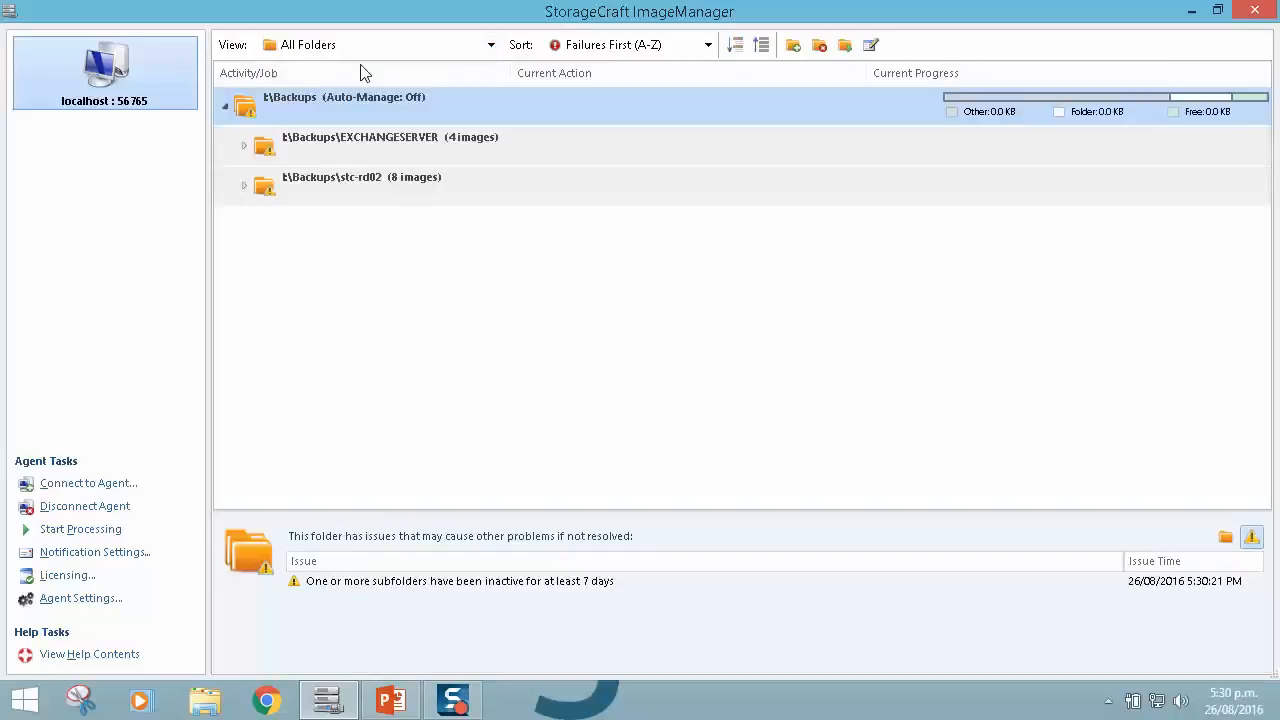
{"action": "mouse_move", "coordinate": [792, 44]}
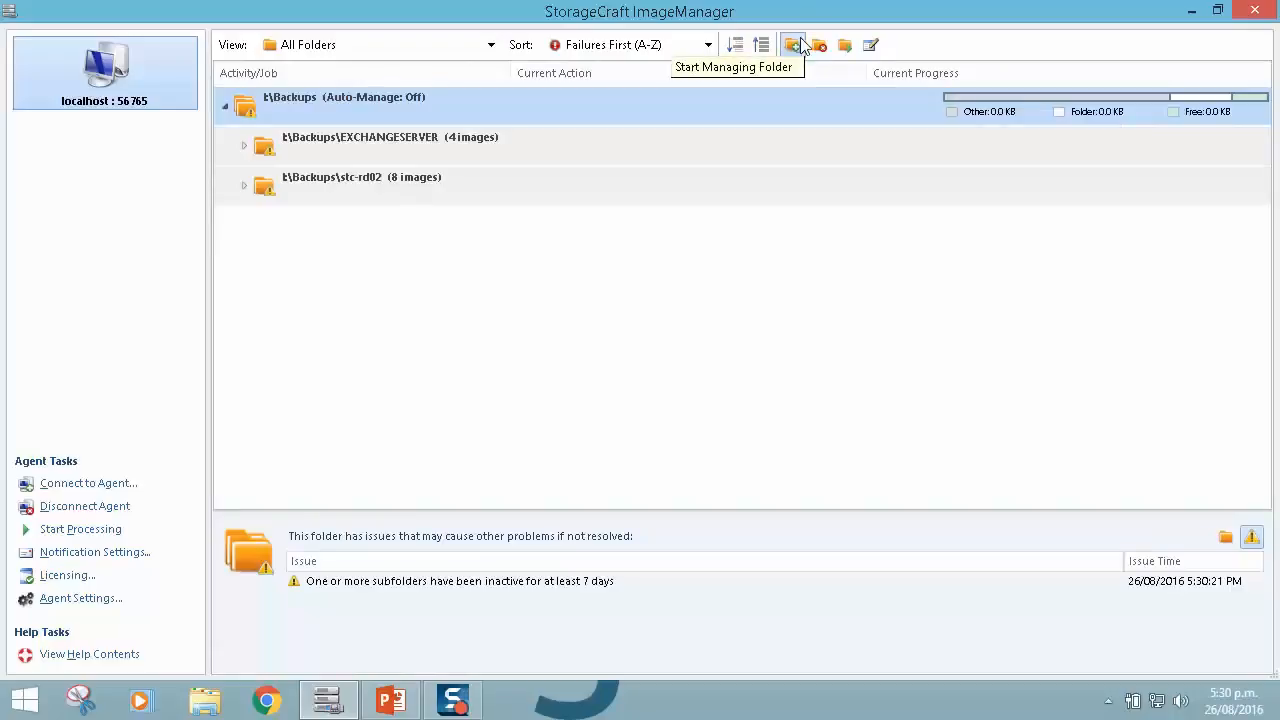
- Add a new managed folder at t:\backupstore with folder type Backup Store
{"action": "left_click", "coordinate": [792, 44]}
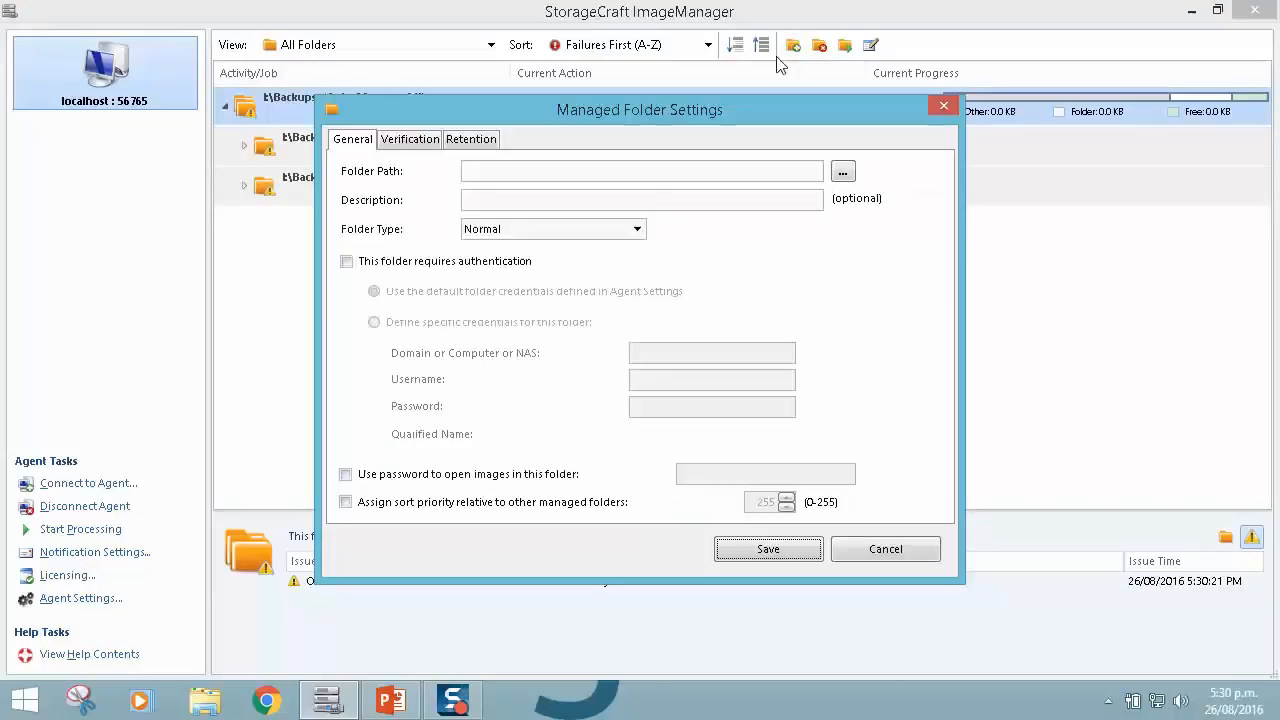
{"action": "left_click", "coordinate": [844, 170]}
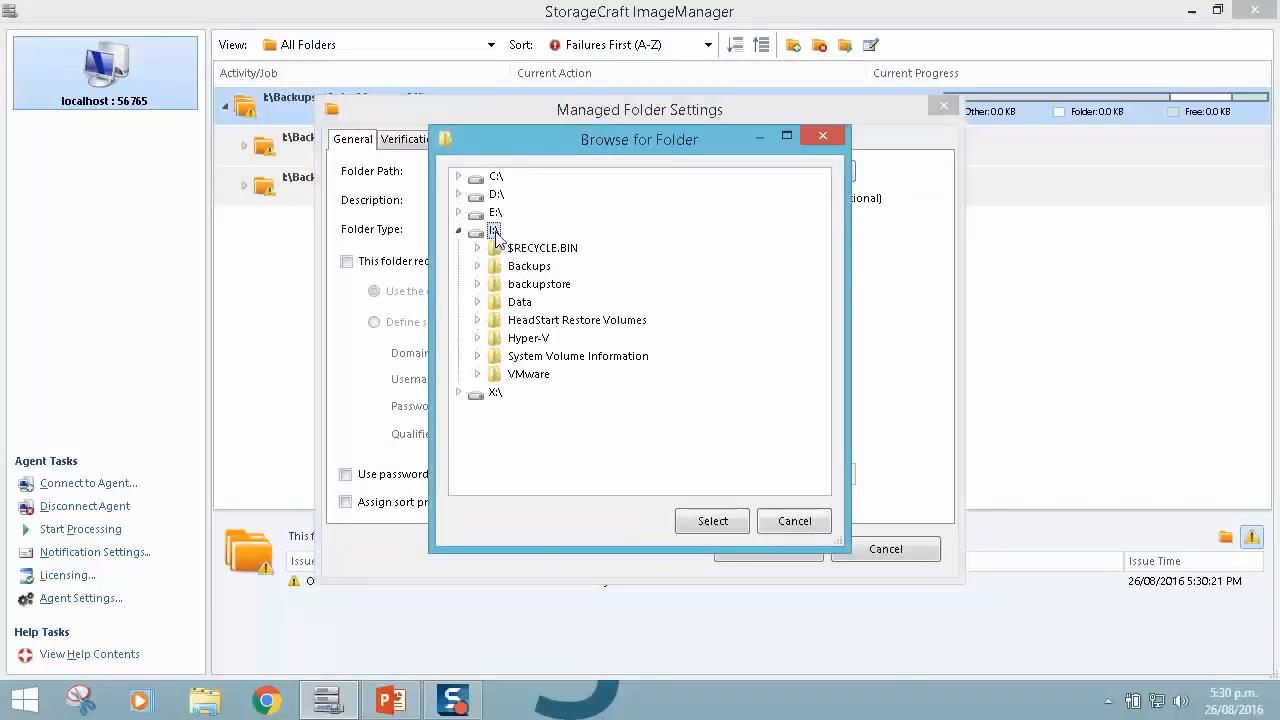
{"action": "left_click", "coordinate": [540, 284]}
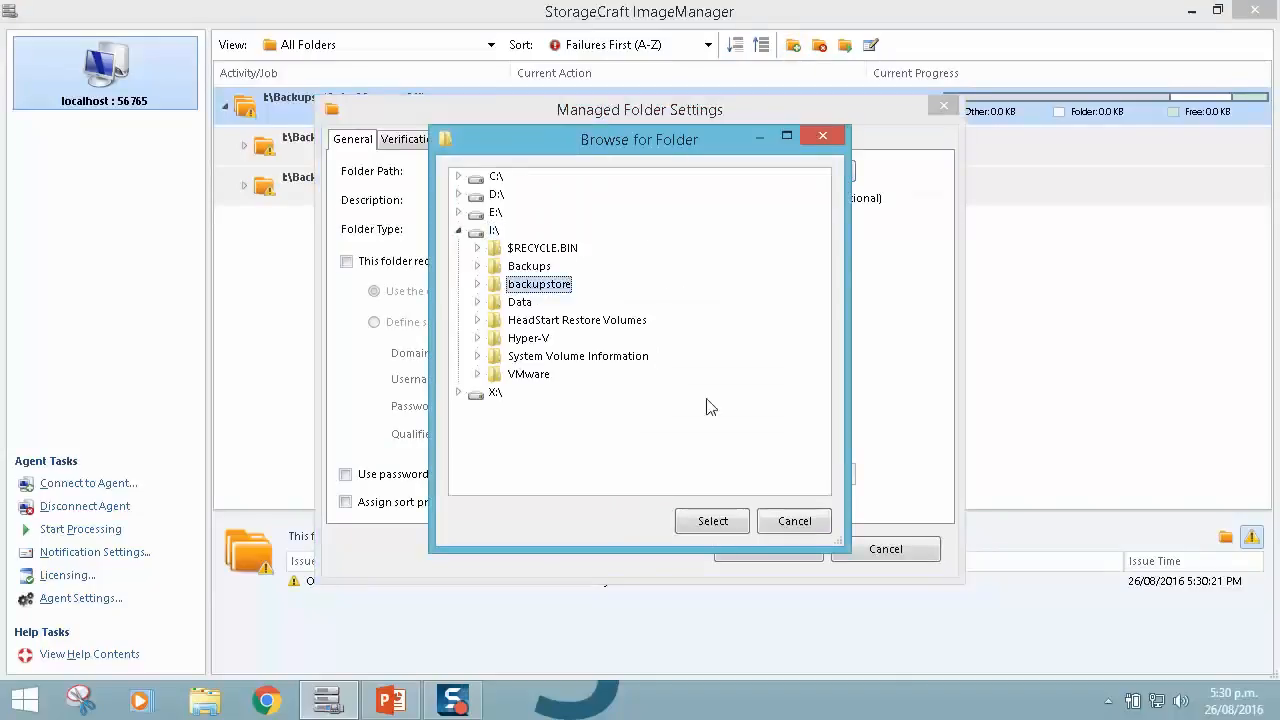
{"action": "left_click", "coordinate": [712, 520]}
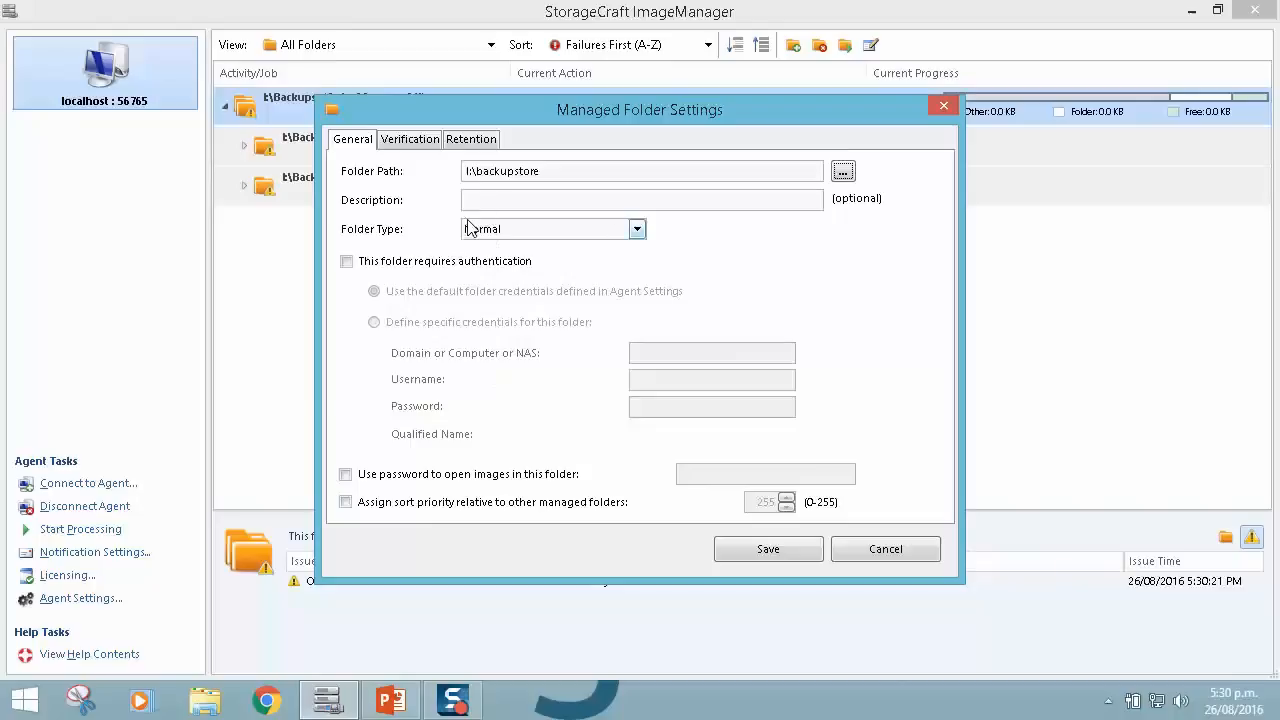
{"action": "left_click", "coordinate": [636, 228]}
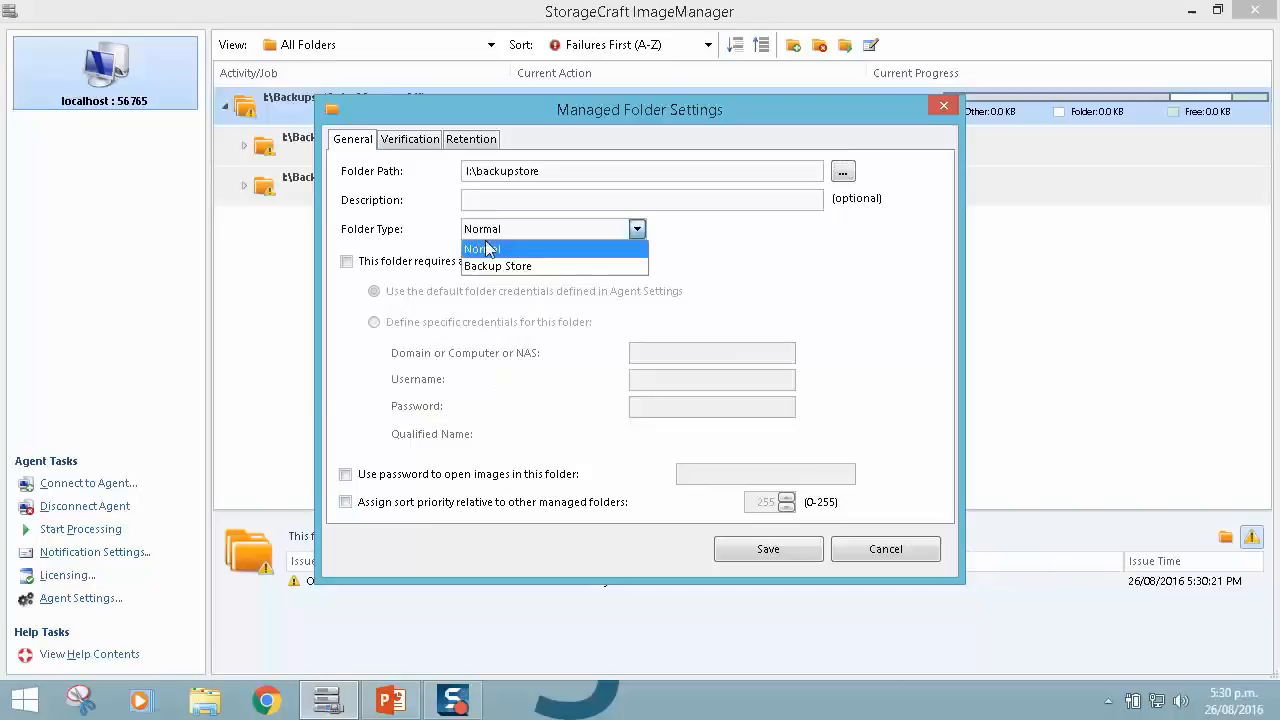
{"action": "left_click", "coordinate": [496, 266]}
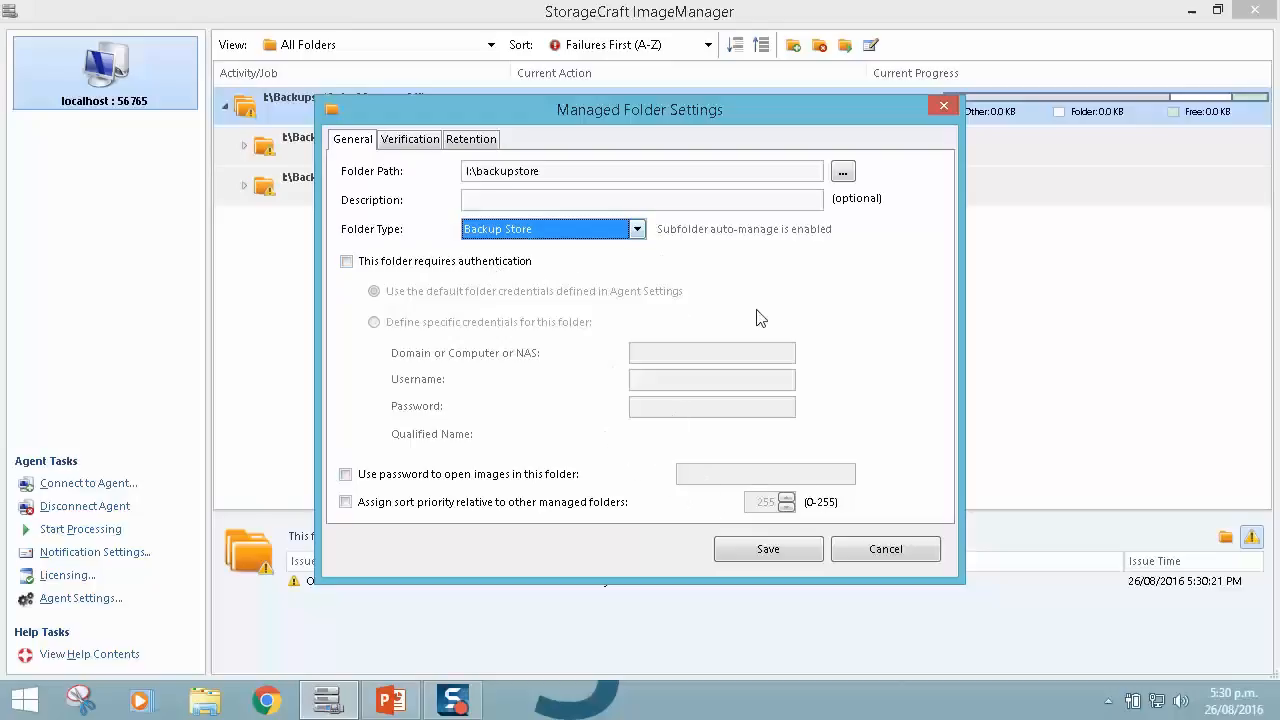
- Enable boot testing of new consolidated images under Verification, accepting the VirtualBox notice
{"action": "left_click", "coordinate": [408, 140]}
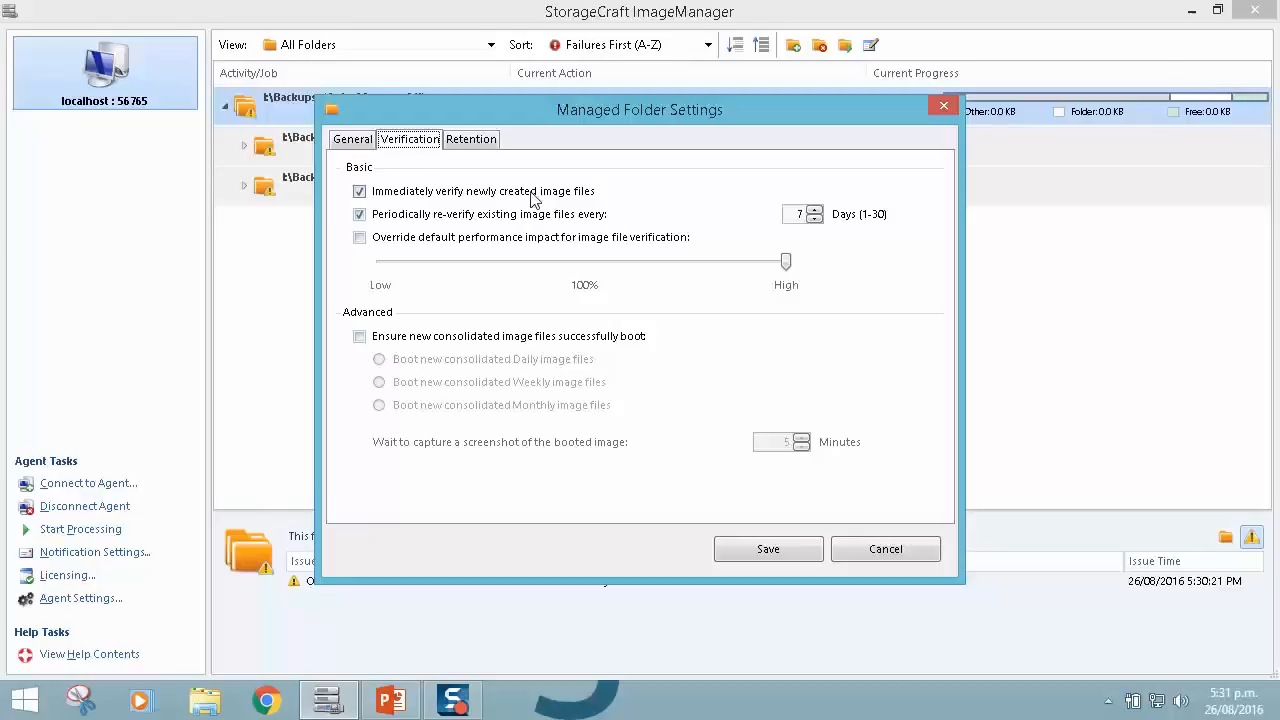
{"action": "mouse_move", "coordinate": [668, 398]}
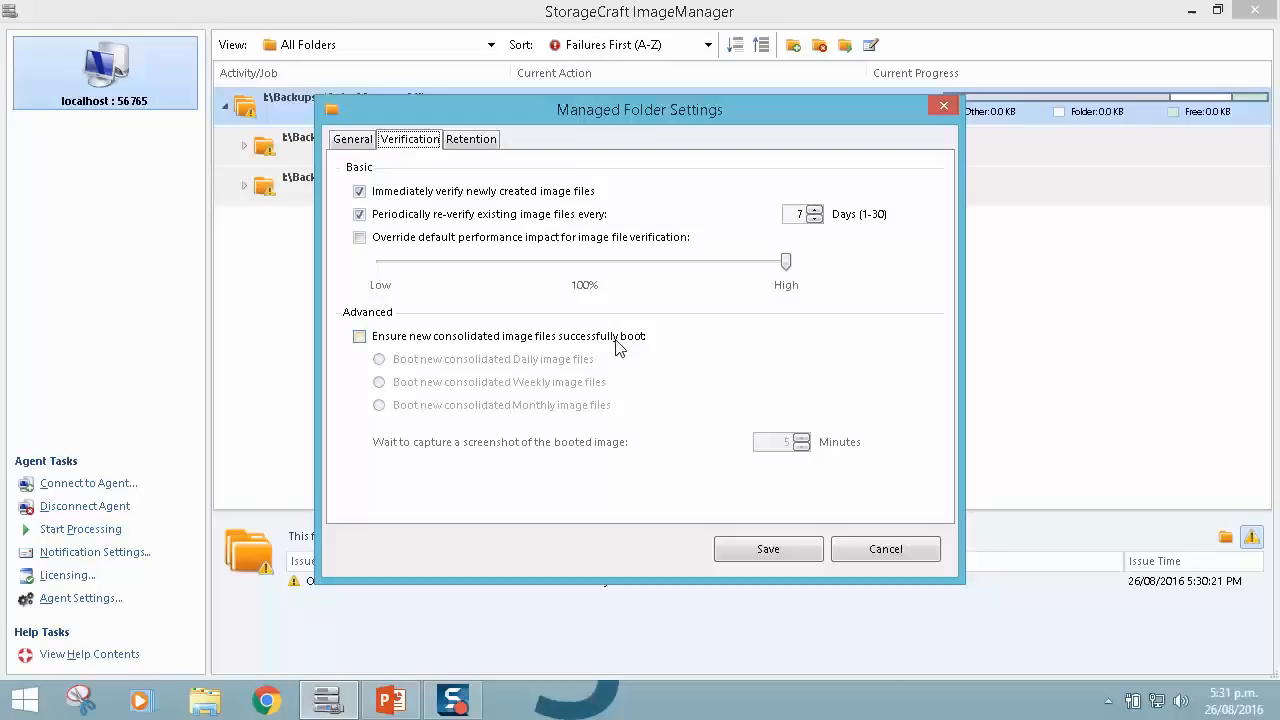
{"action": "left_click", "coordinate": [360, 336]}
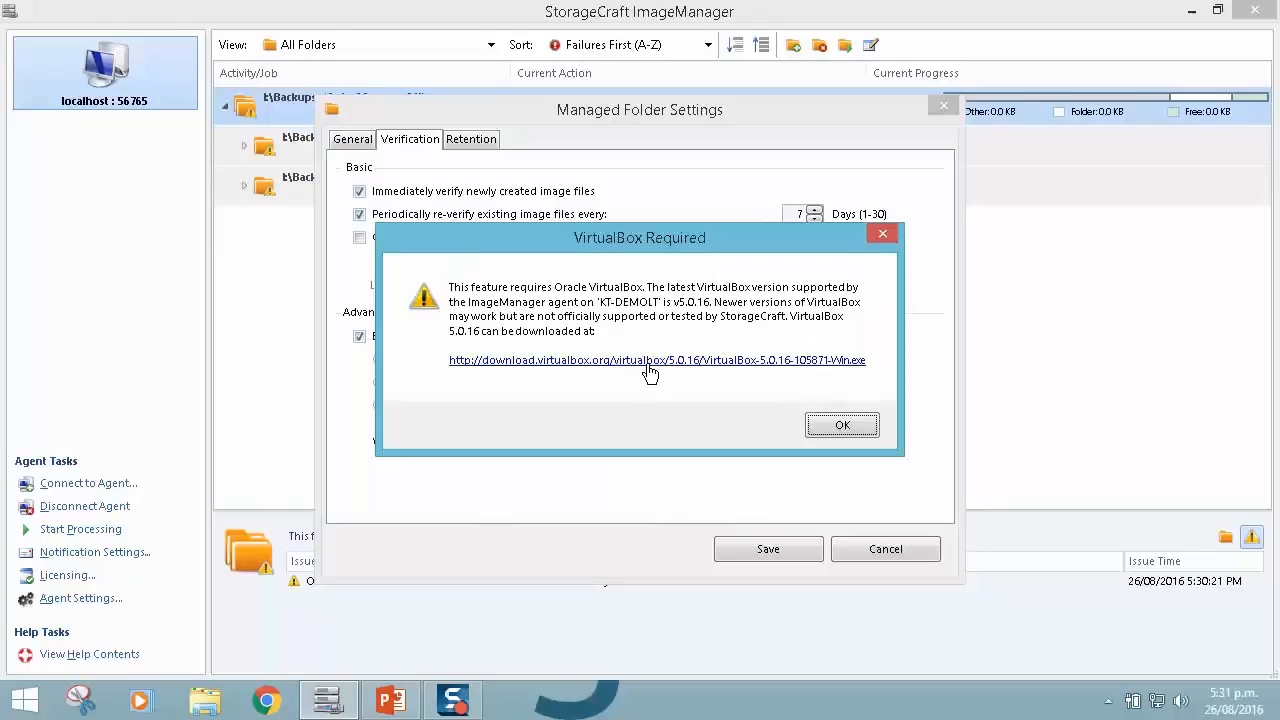
{"action": "mouse_move", "coordinate": [842, 424]}
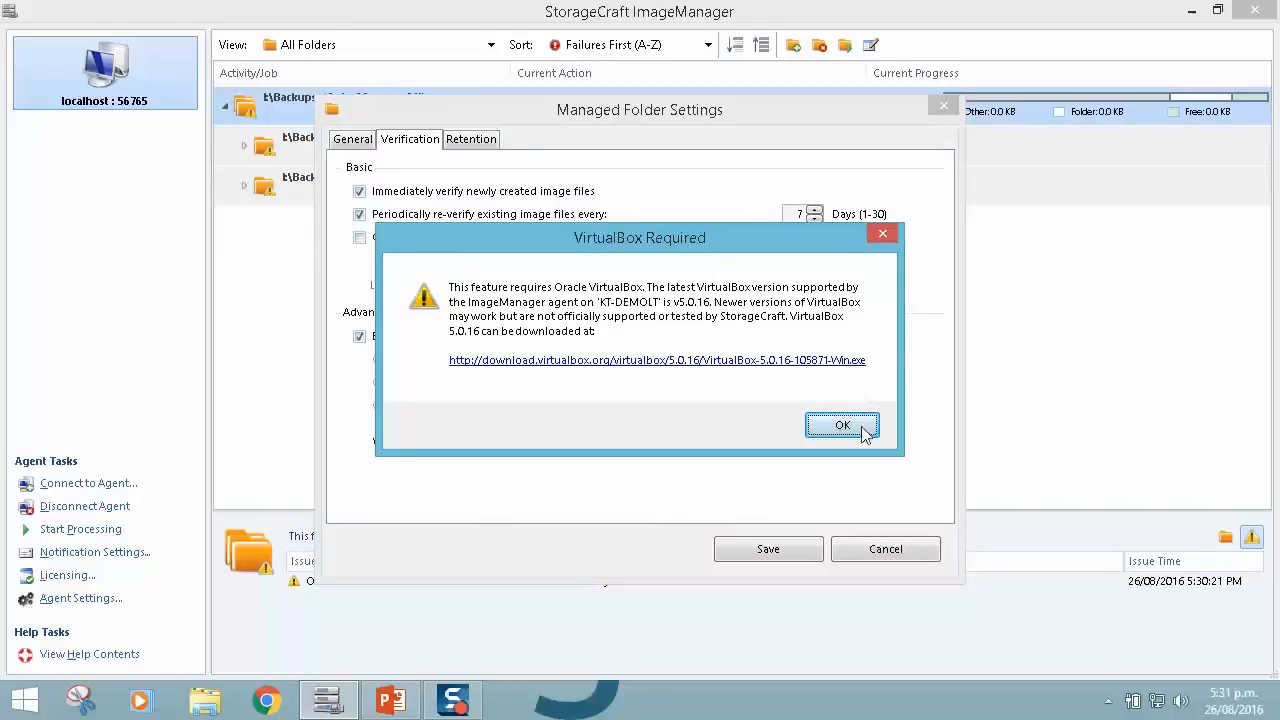
{"action": "left_click", "coordinate": [842, 424]}
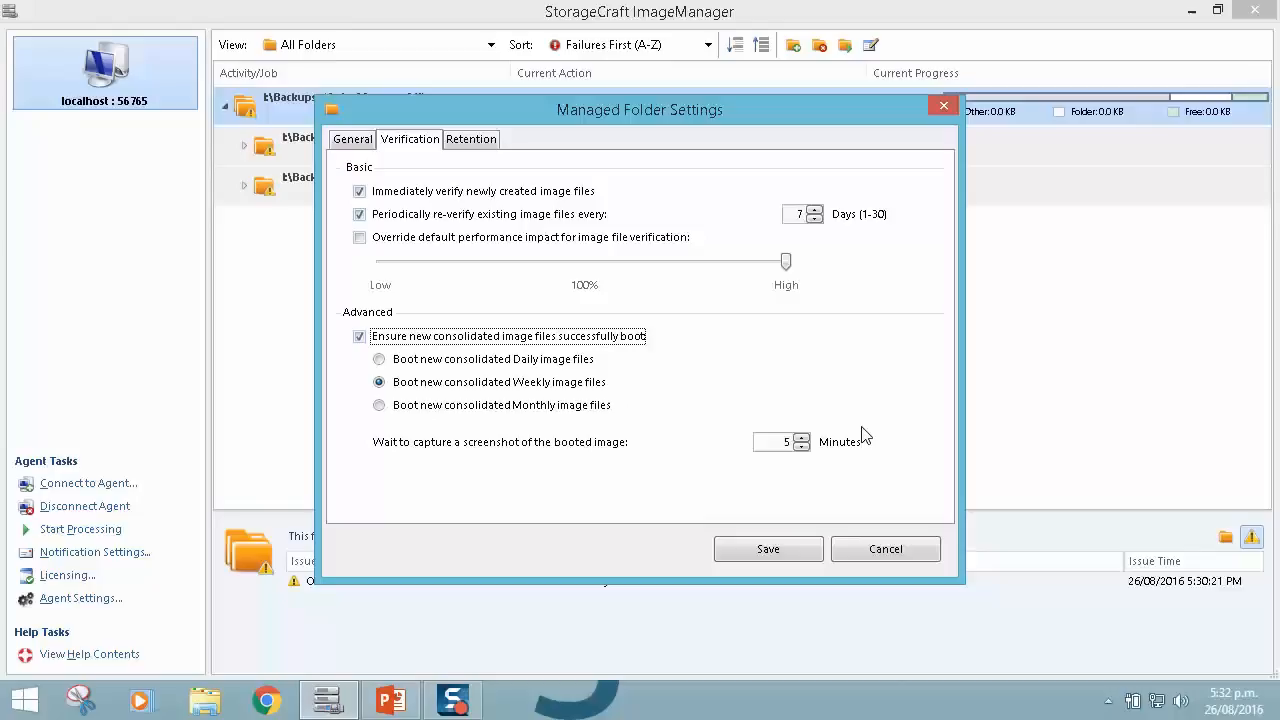
{"action": "left_click", "coordinate": [472, 140]}
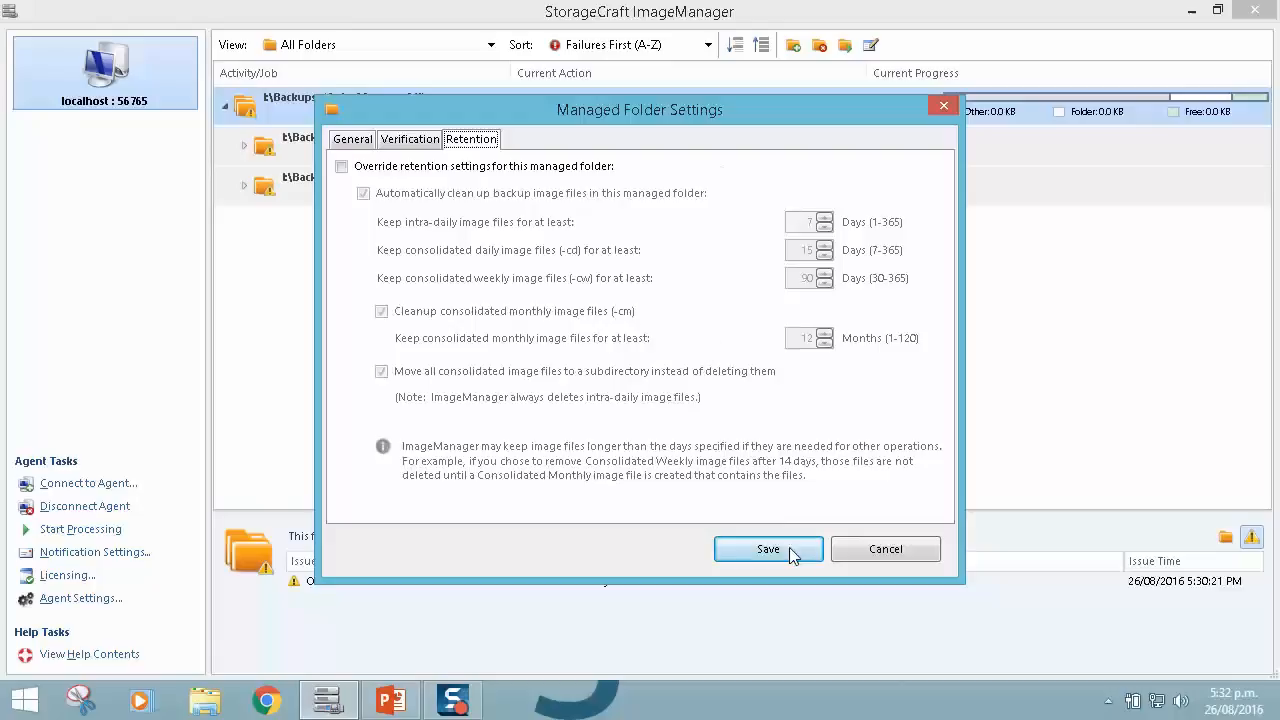
- Save the backup store and expand it to show server01's Verification, Consolidation and Retention jobs
{"action": "left_click", "coordinate": [768, 548]}
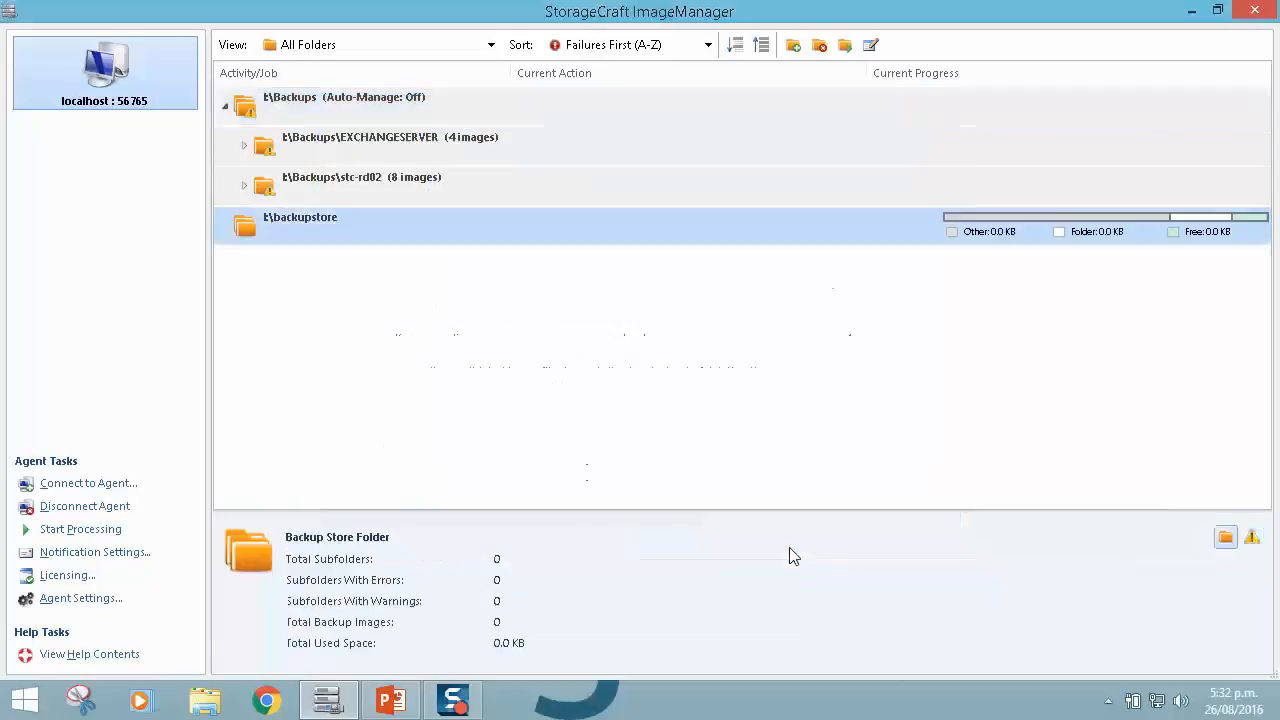
{"action": "mouse_move", "coordinate": [348, 232]}
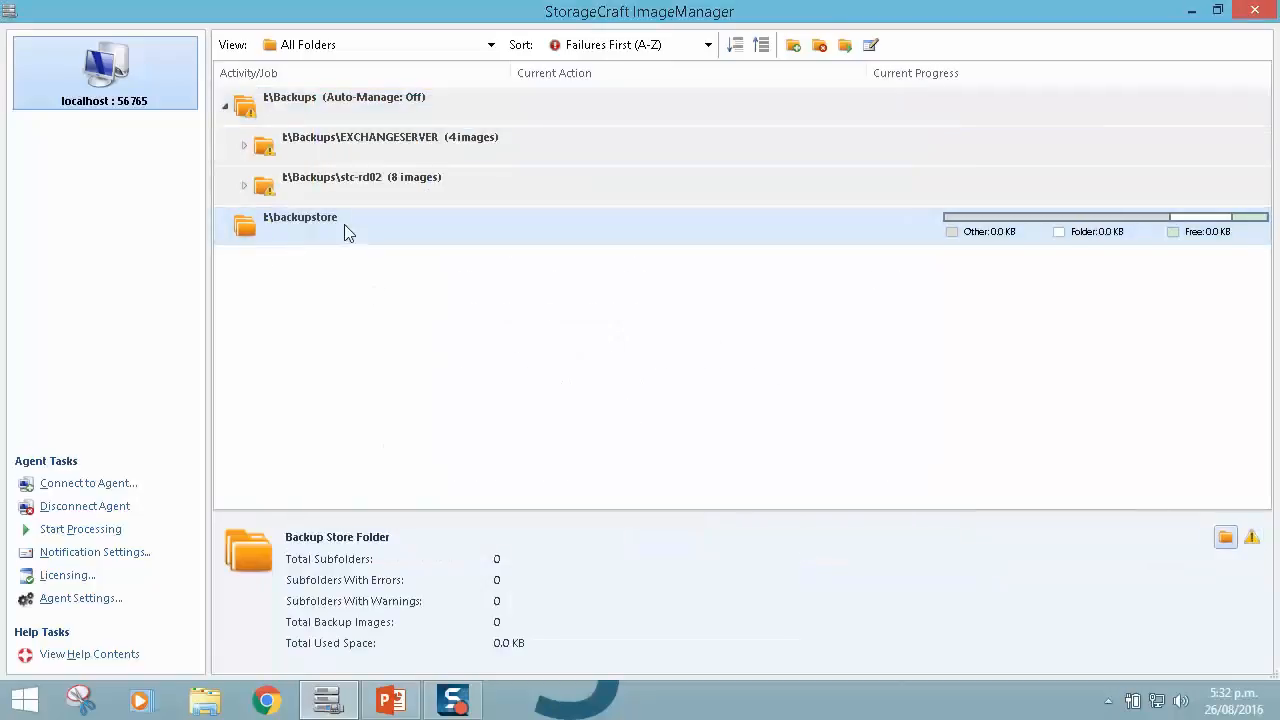
{"action": "left_click", "coordinate": [224, 216]}
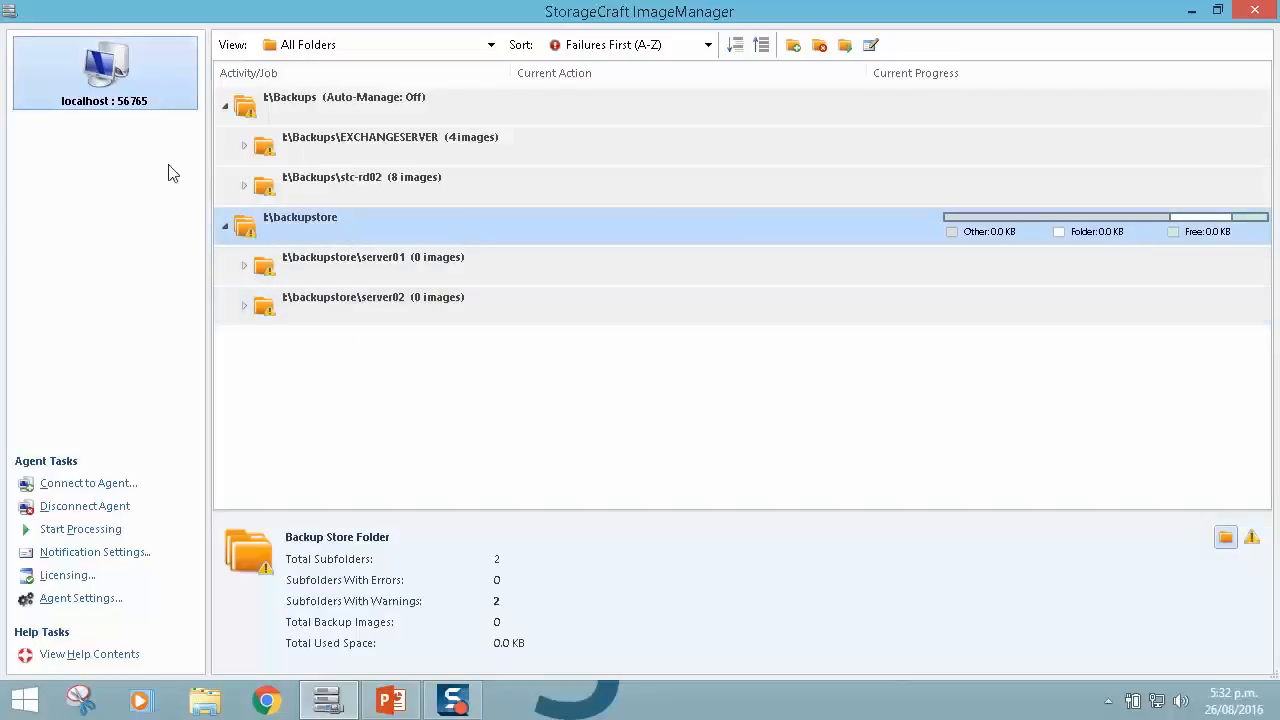
{"action": "left_click", "coordinate": [244, 264]}
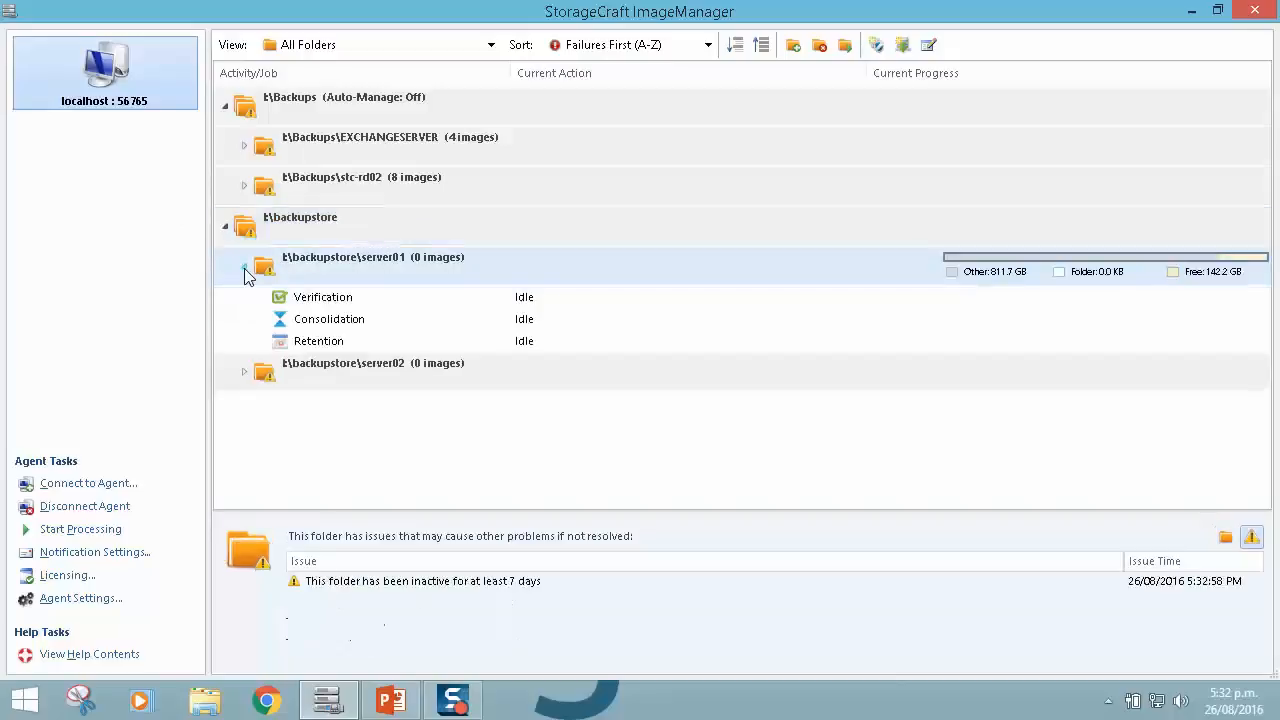
{"action": "mouse_move", "coordinate": [408, 270]}
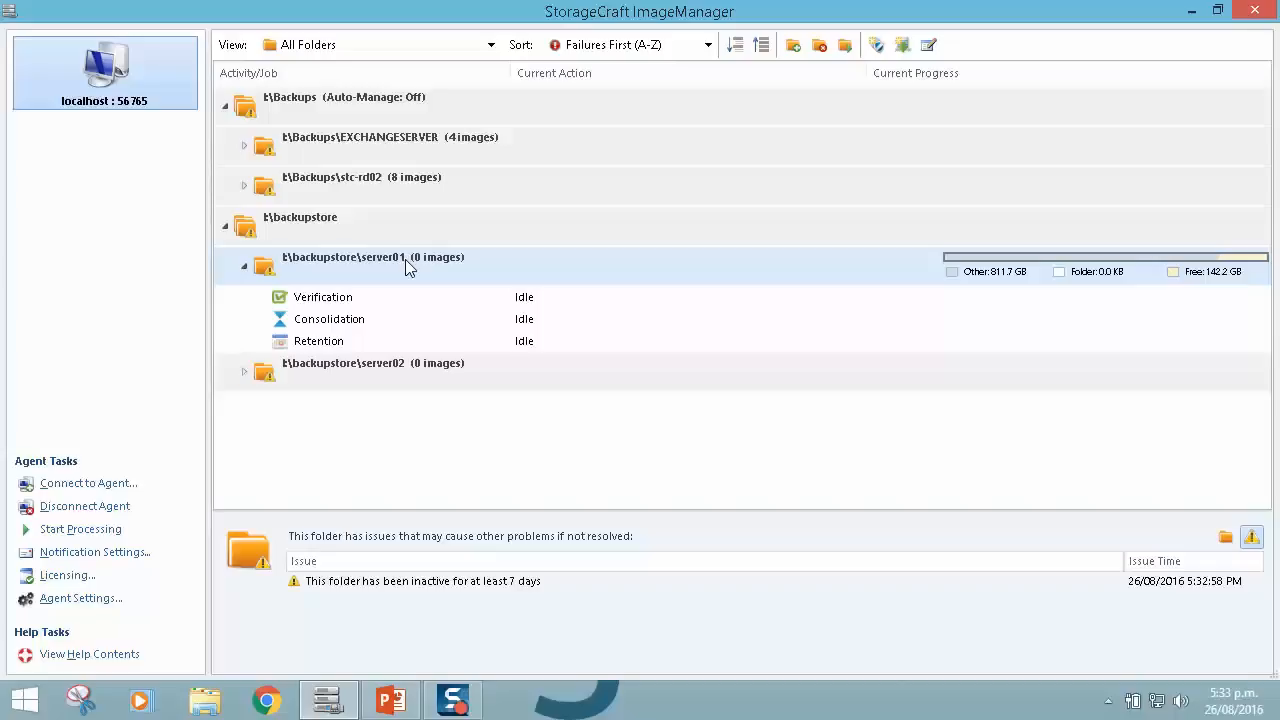
{"action": "mouse_move", "coordinate": [94, 430]}
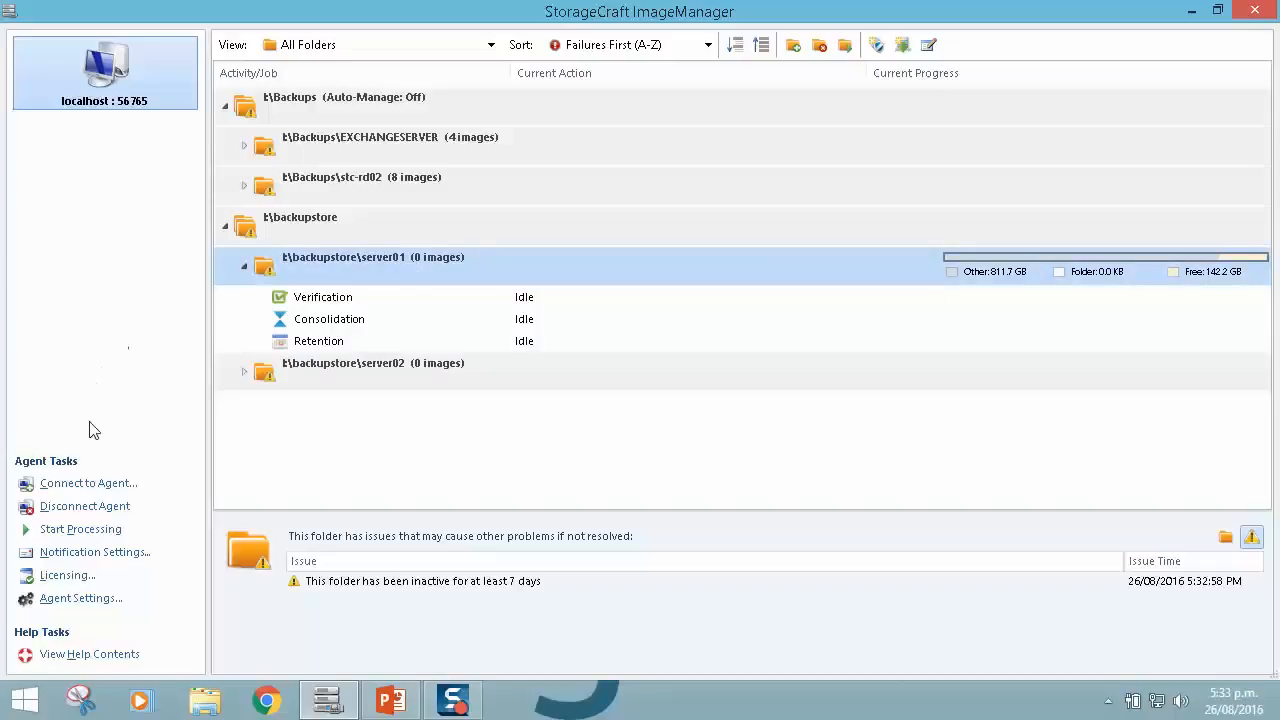
{"action": "left_click", "coordinate": [68, 576]}
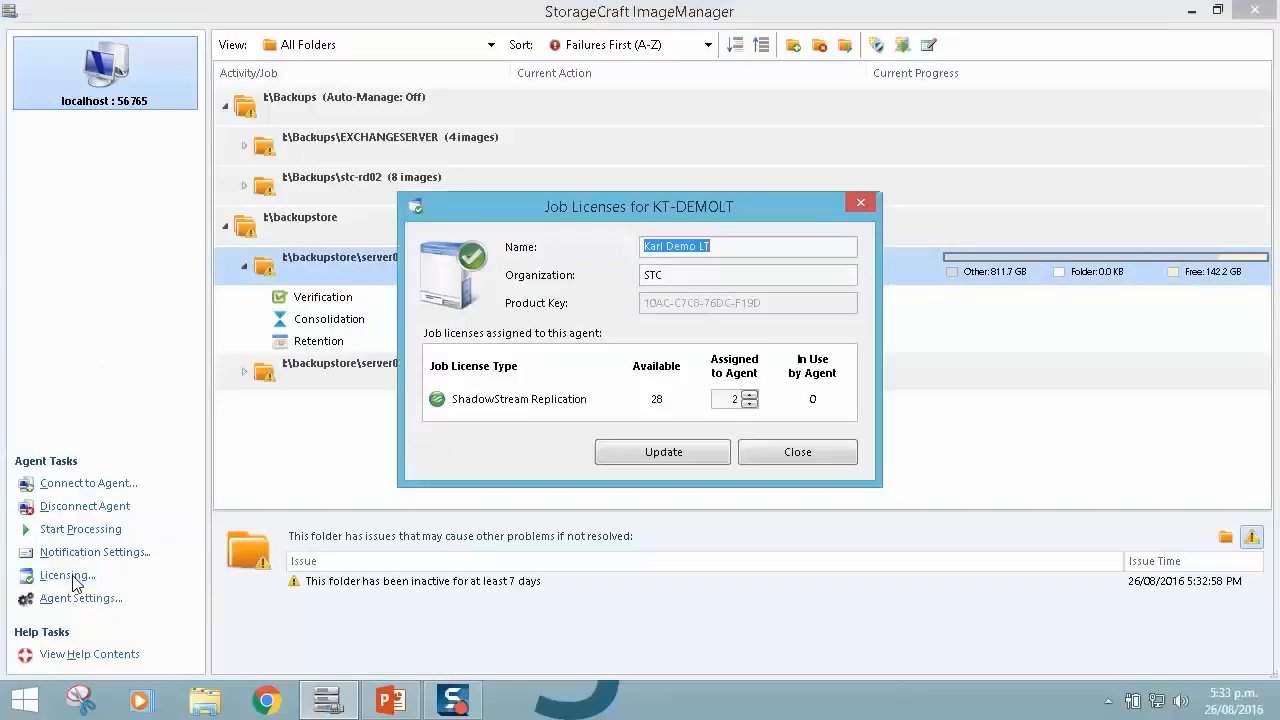
{"action": "mouse_move", "coordinate": [396, 490]}
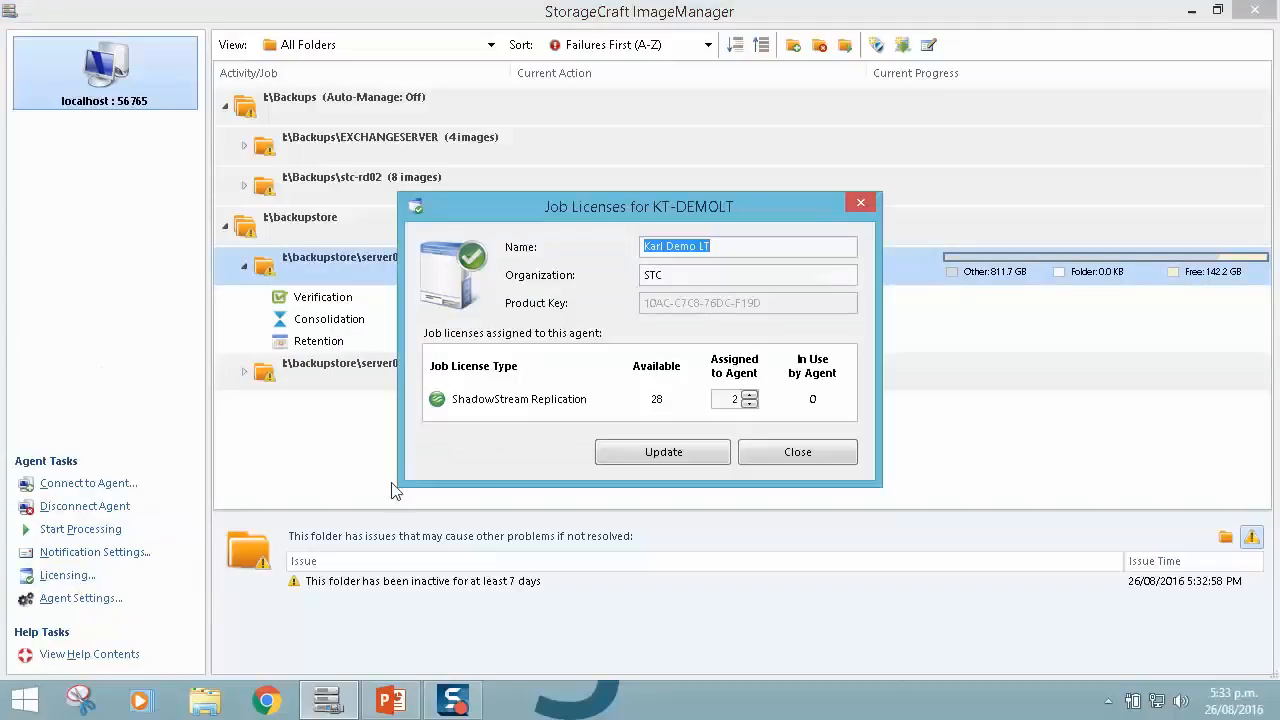
{"action": "mouse_move", "coordinate": [548, 420]}
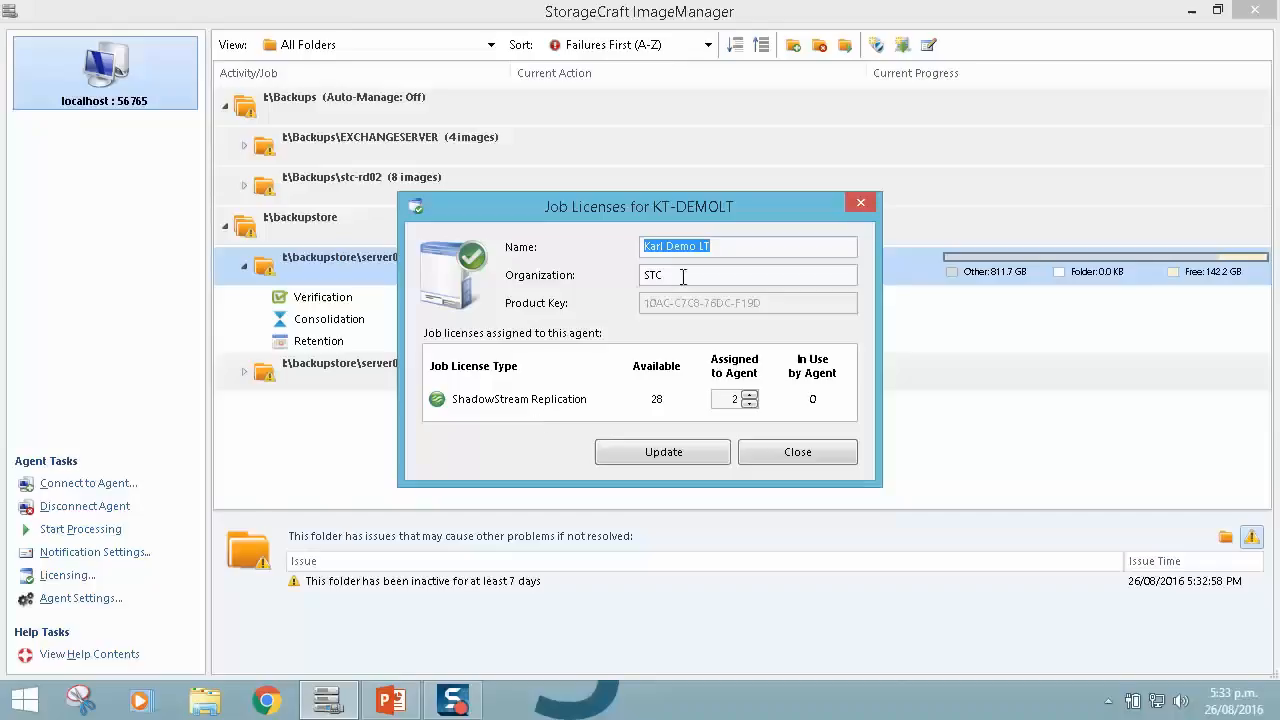
{"action": "mouse_move", "coordinate": [796, 452]}
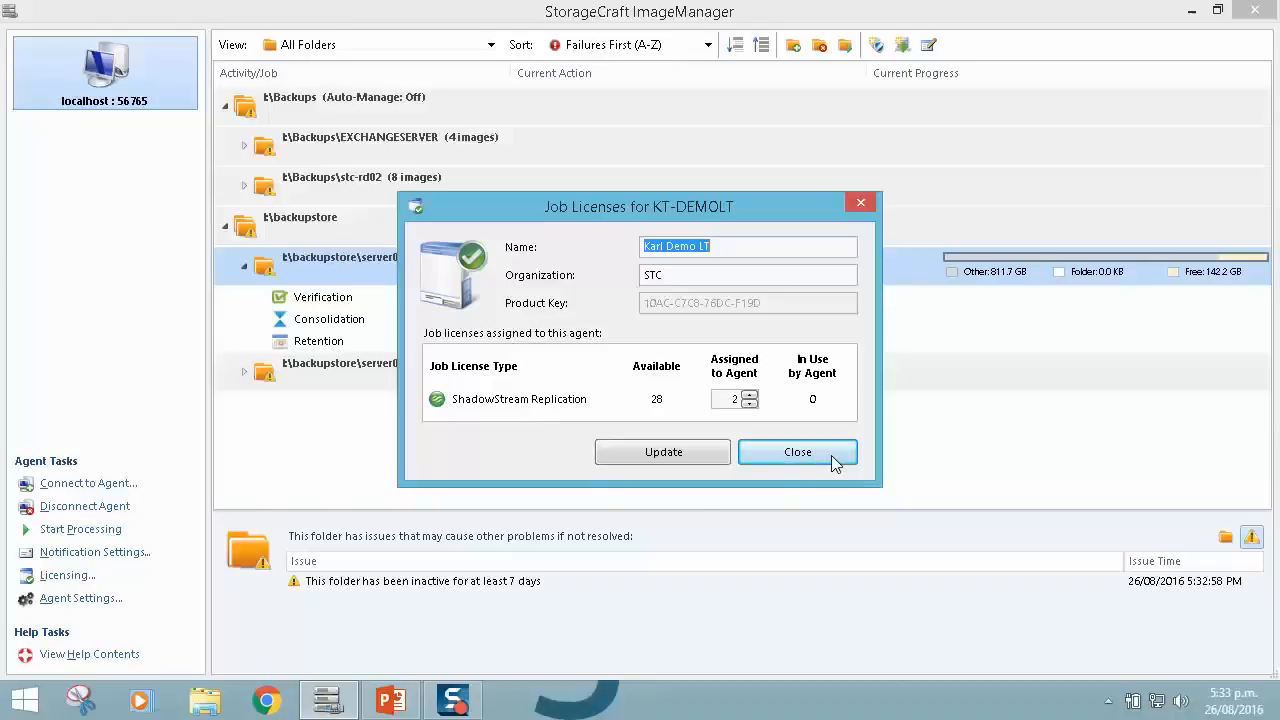
{"action": "left_click", "coordinate": [796, 452]}
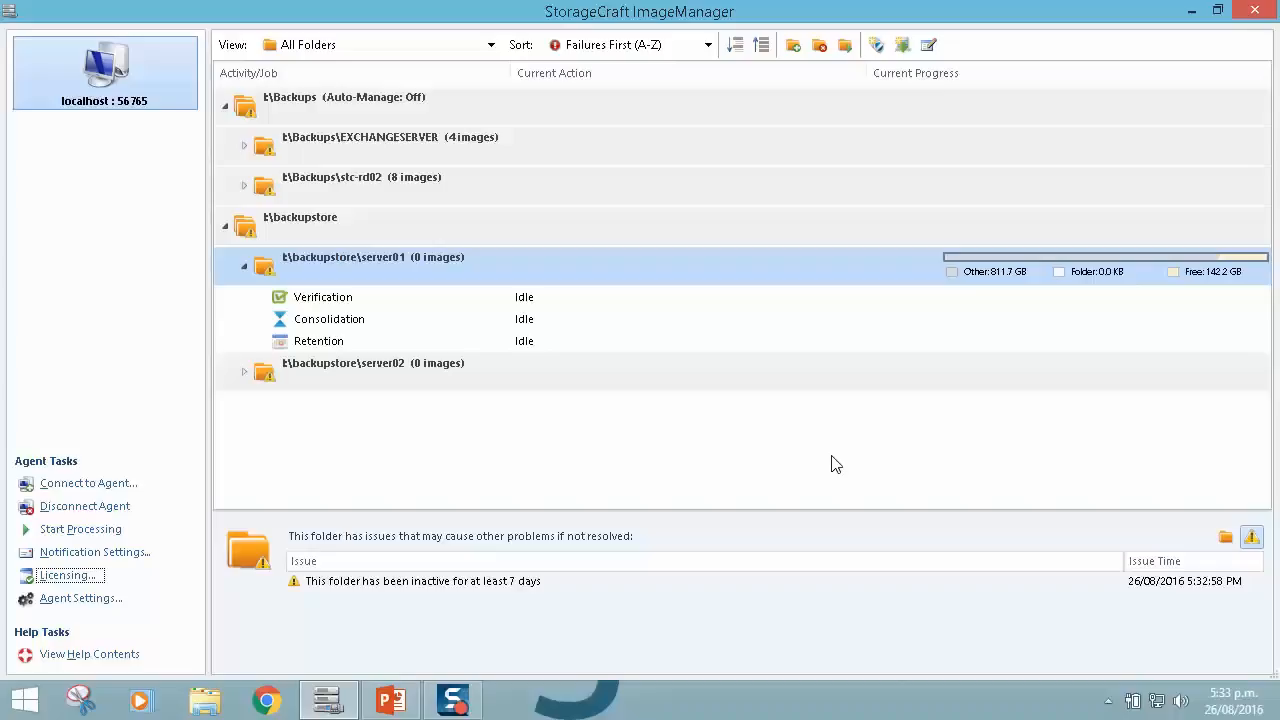
{"action": "mouse_move", "coordinate": [808, 404]}
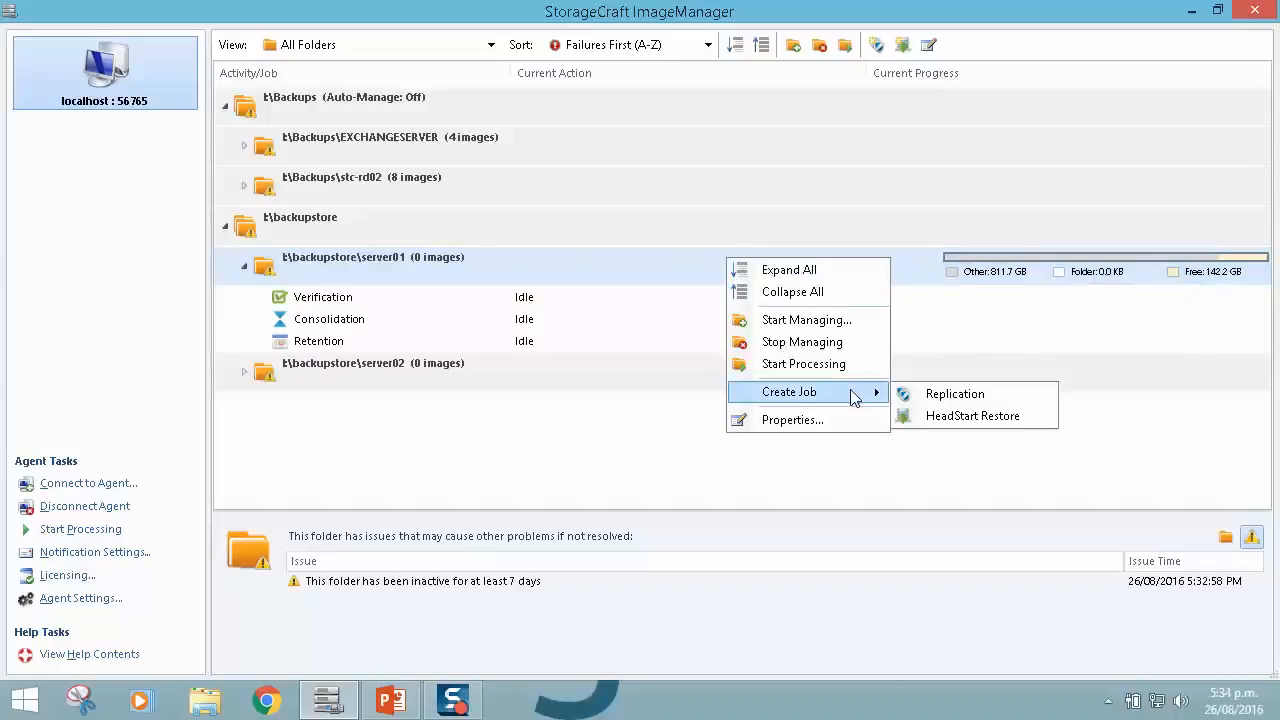
{"action": "mouse_move", "coordinate": [972, 414]}
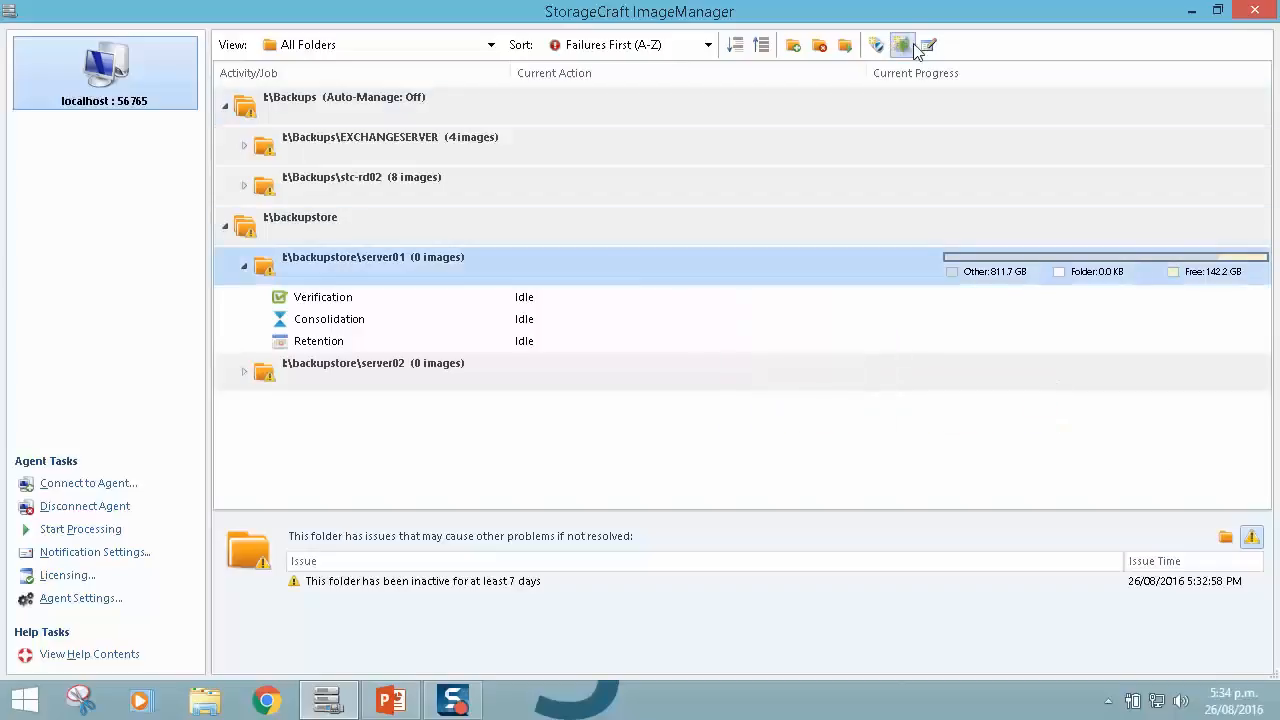
{"action": "mouse_move", "coordinate": [876, 44]}
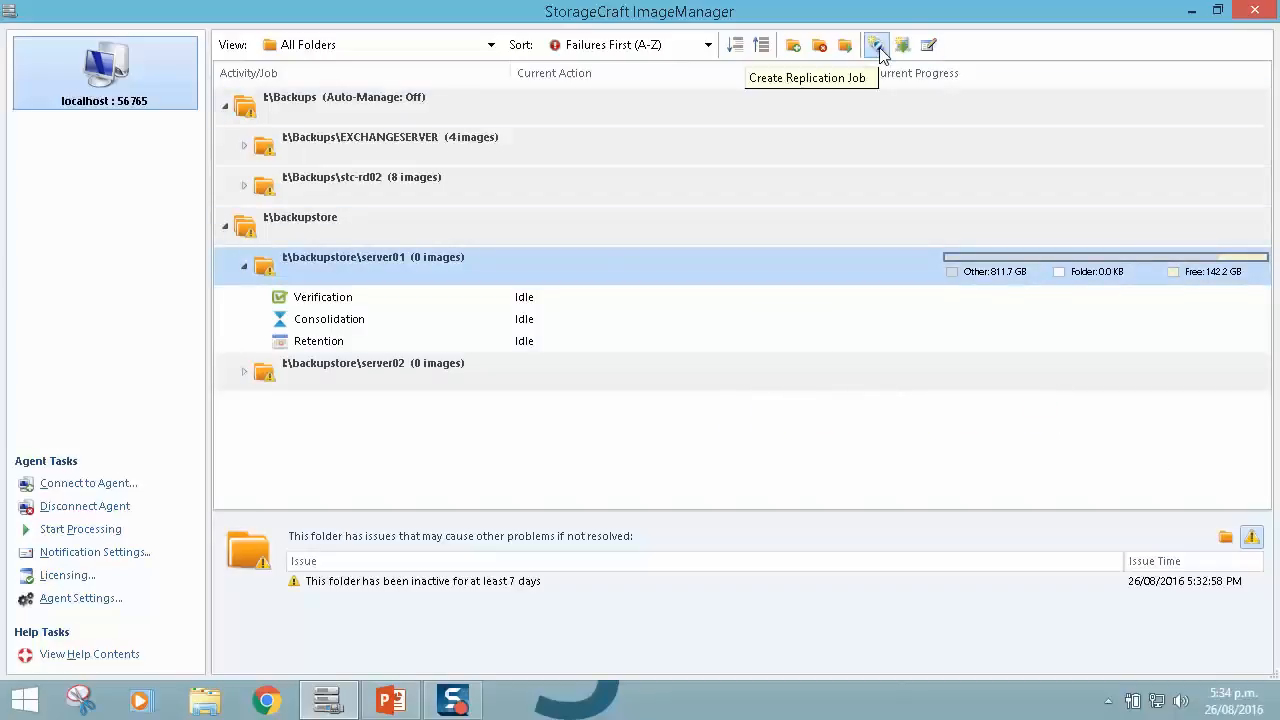
{"action": "mouse_move", "coordinate": [900, 44]}
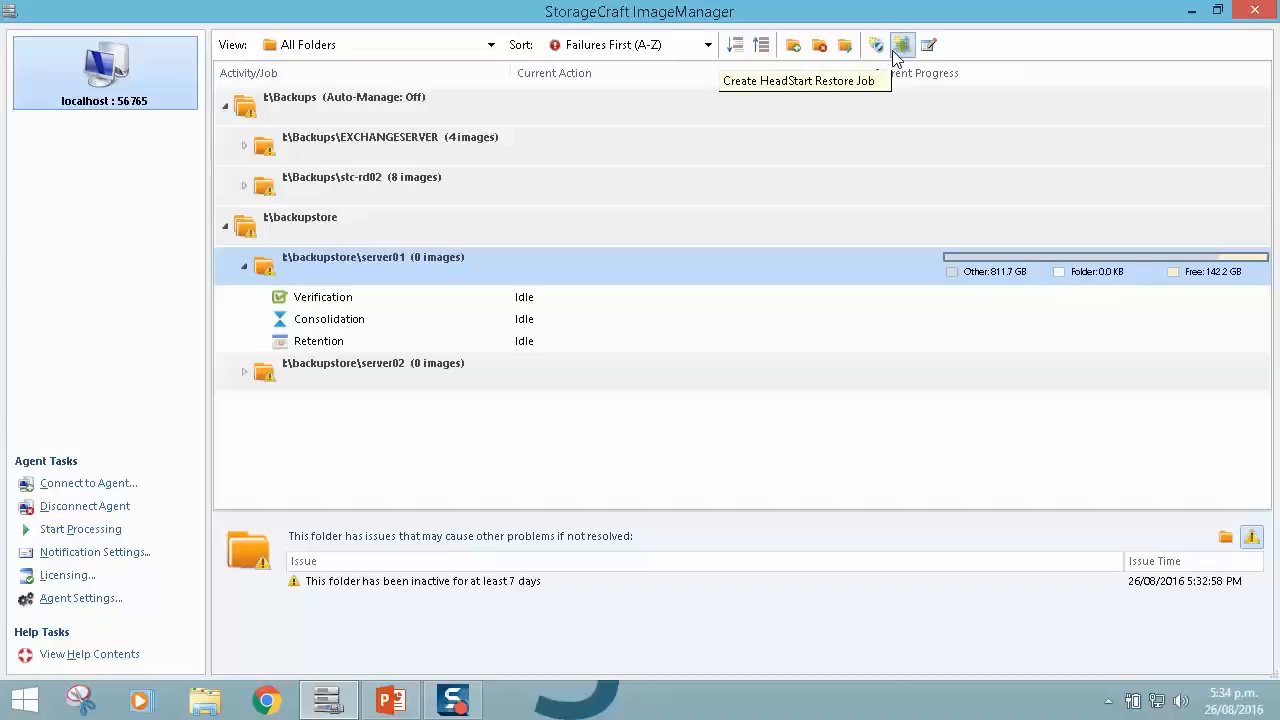